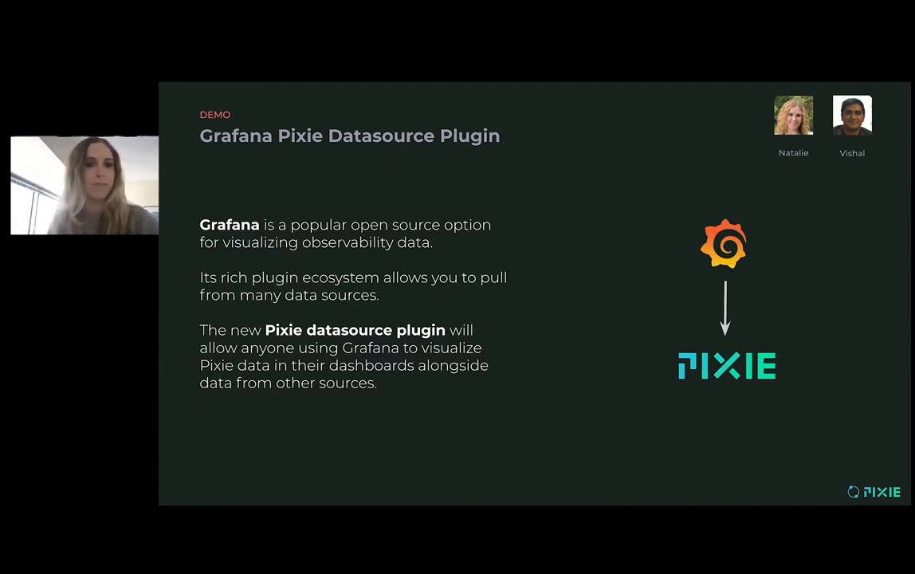
- Advance past the Grafana Pixie Datasource Plugin introduction slide
key("Right")
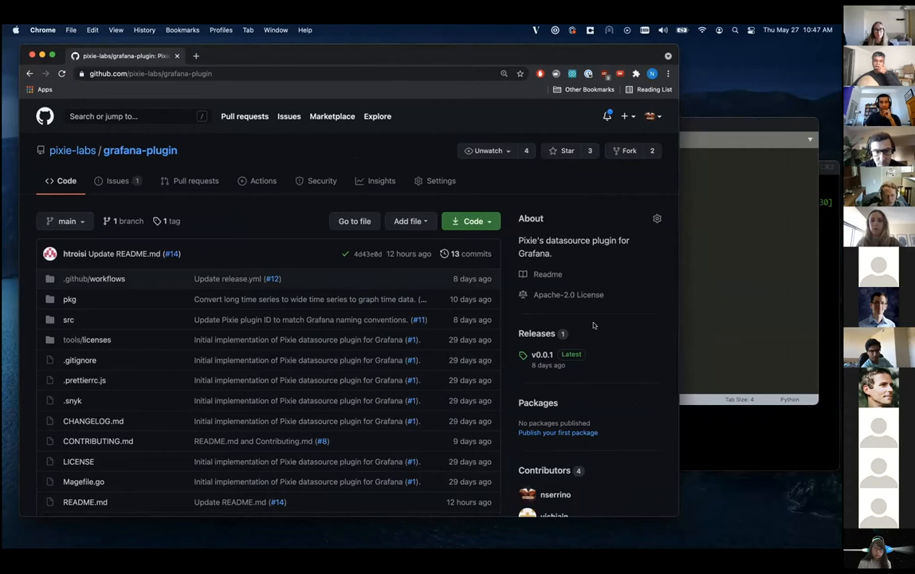
- Go to the grafana-plugin repository's Releases to reach the v0.0.1 release assets
left_click(536, 333)
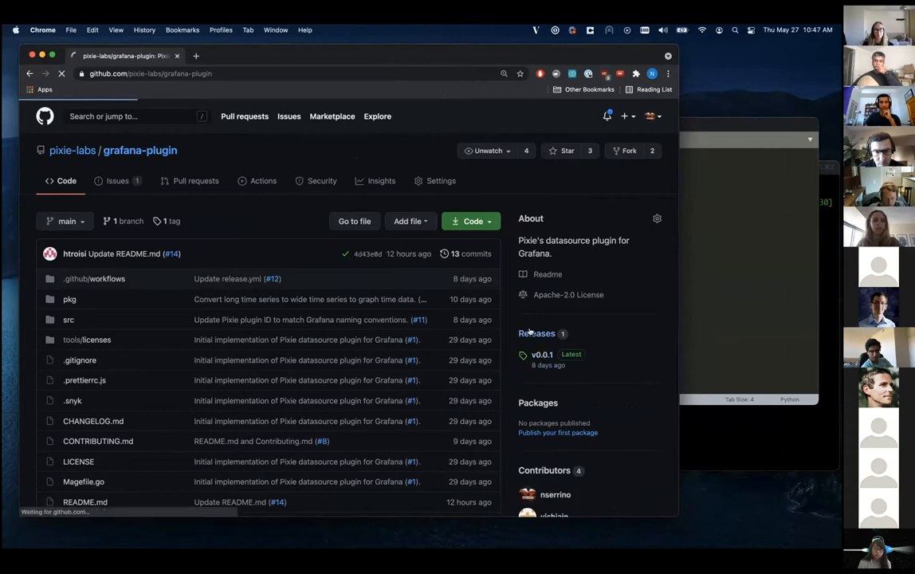
left_click(536, 333)
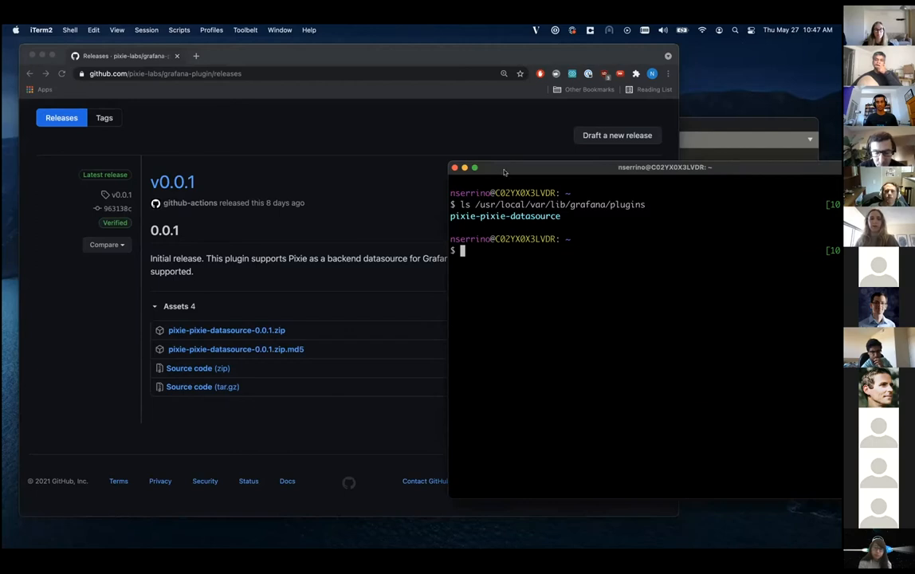
- List the pixie plugin directory's files, then rerun brew services restart grafana from history
type("ls /usr/local/var/lib/grafana/plugins/pixie-pixie-datasource")
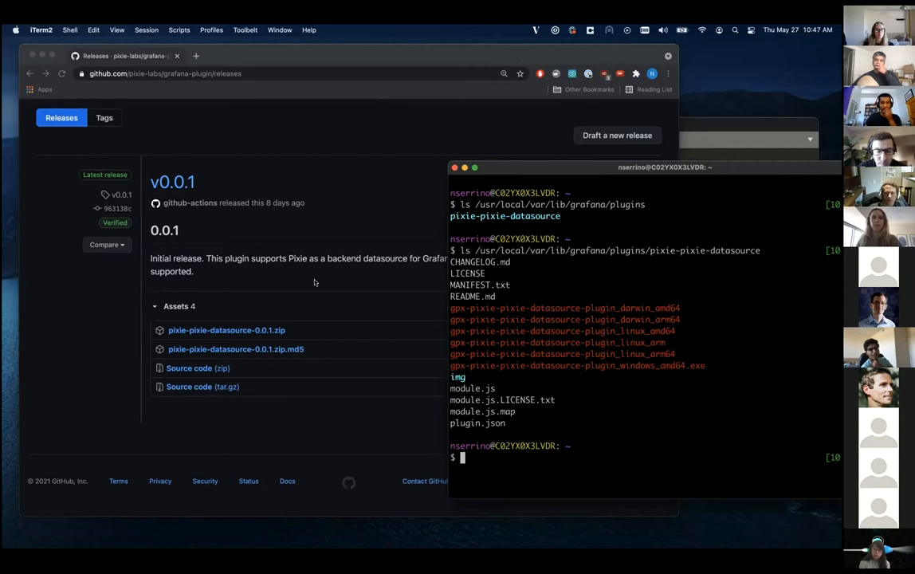
mouse_move(638, 400)
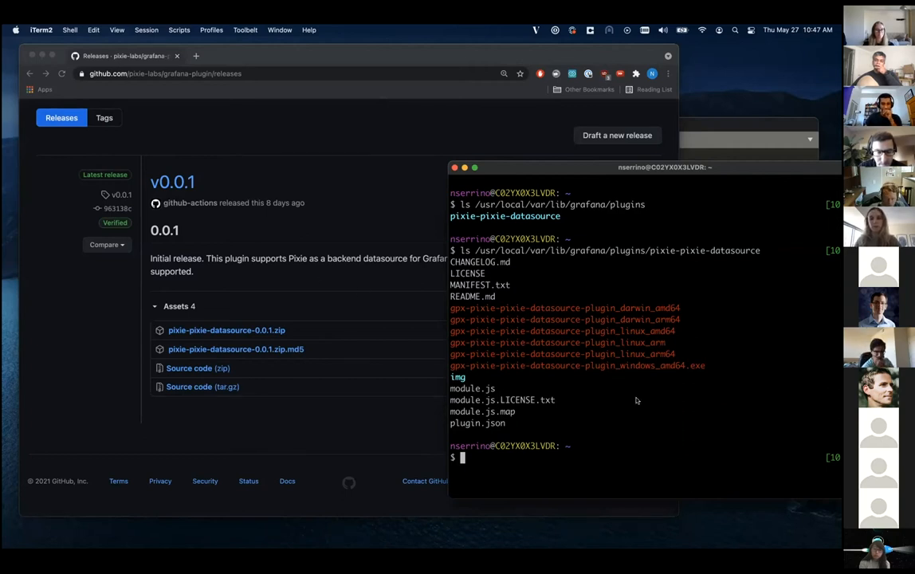
mouse_move(634, 418)
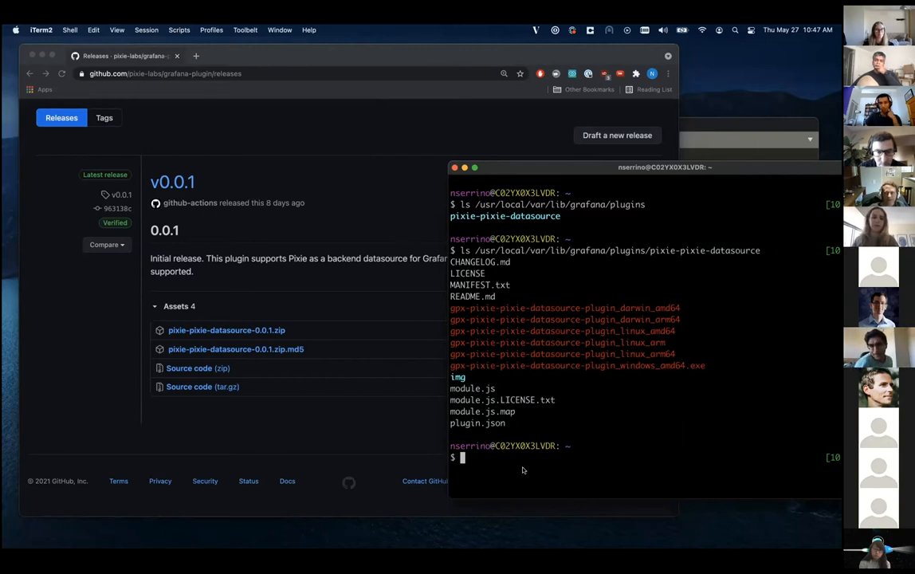
key("ctrl+r")
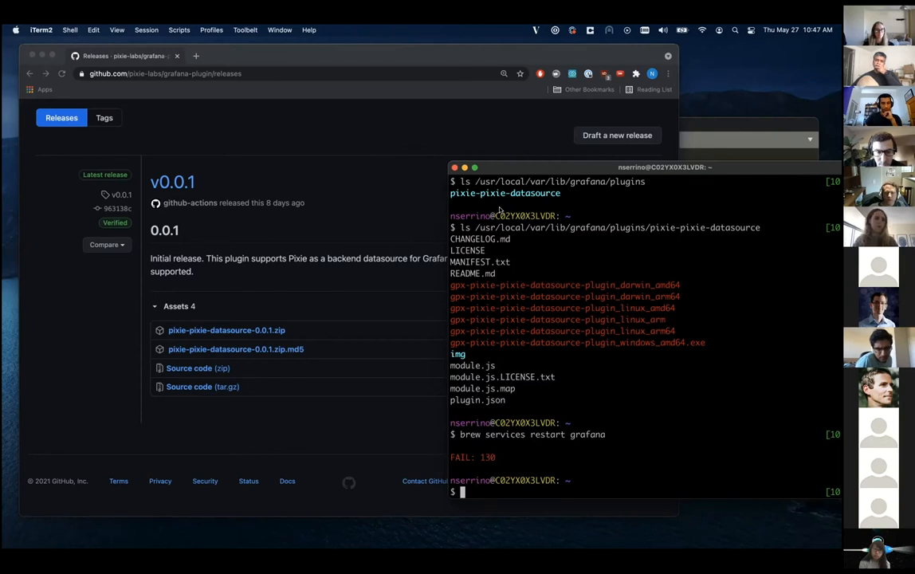
mouse_move(689, 80)
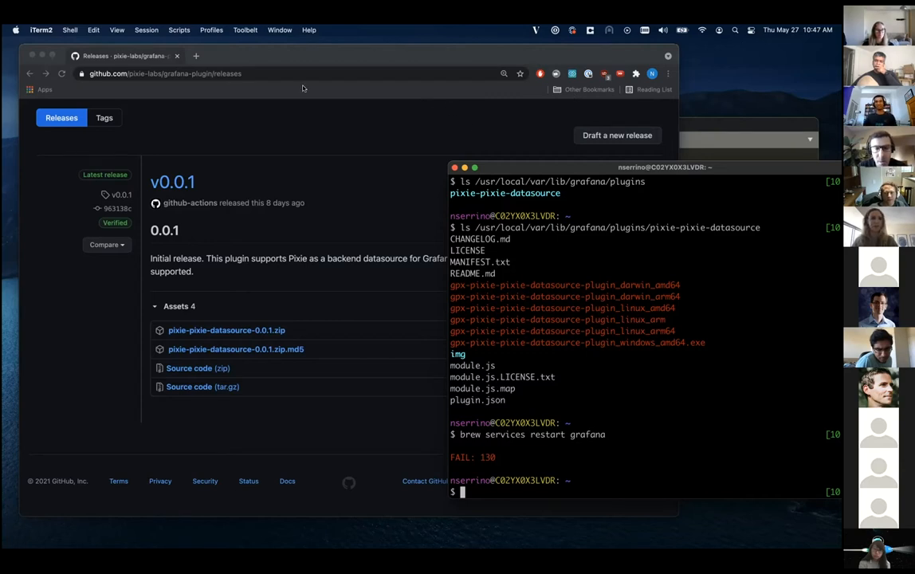
mouse_move(229, 134)
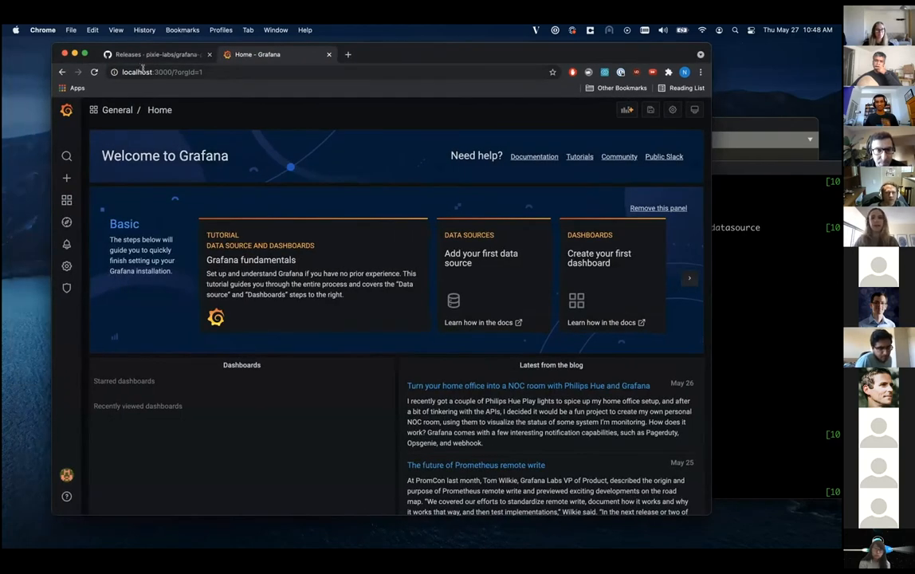
- Add a new data source via Configuration > Data Sources, choosing Pixie Grafana Datasource Plugin
left_click(67, 264)
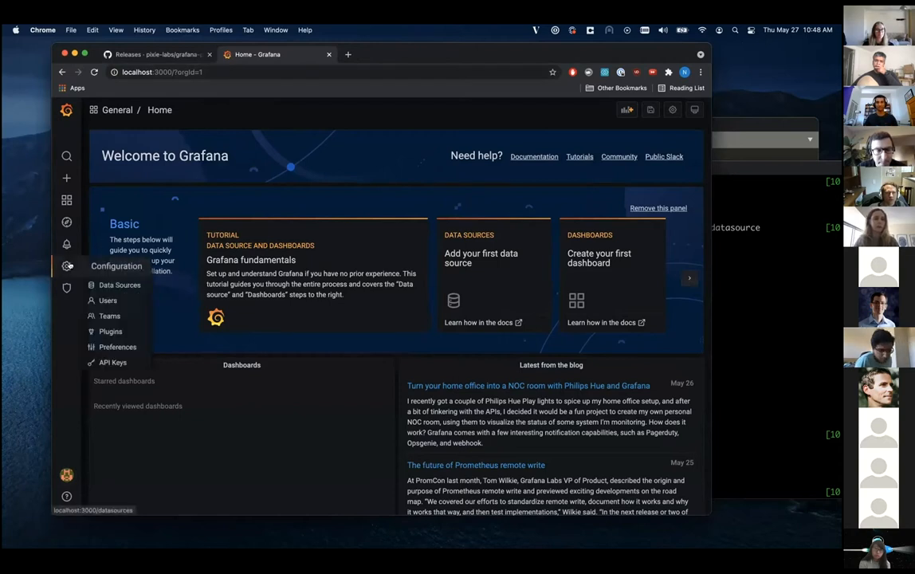
left_click(120, 284)
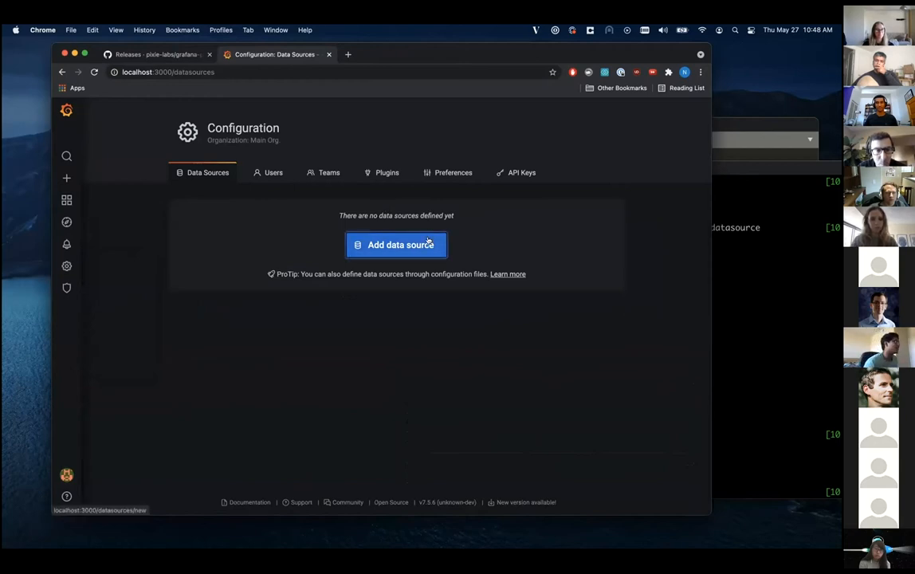
left_click(396, 246)
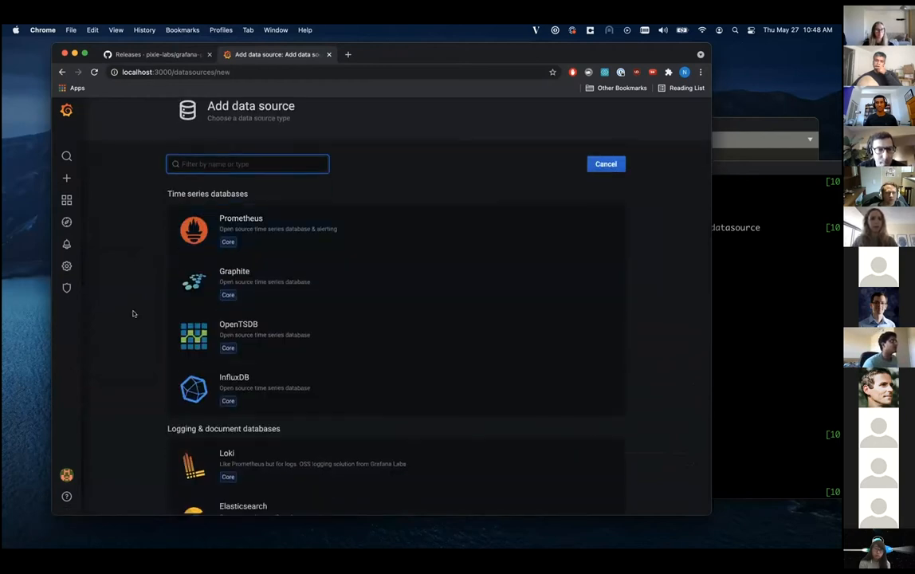
scroll("down", 3)
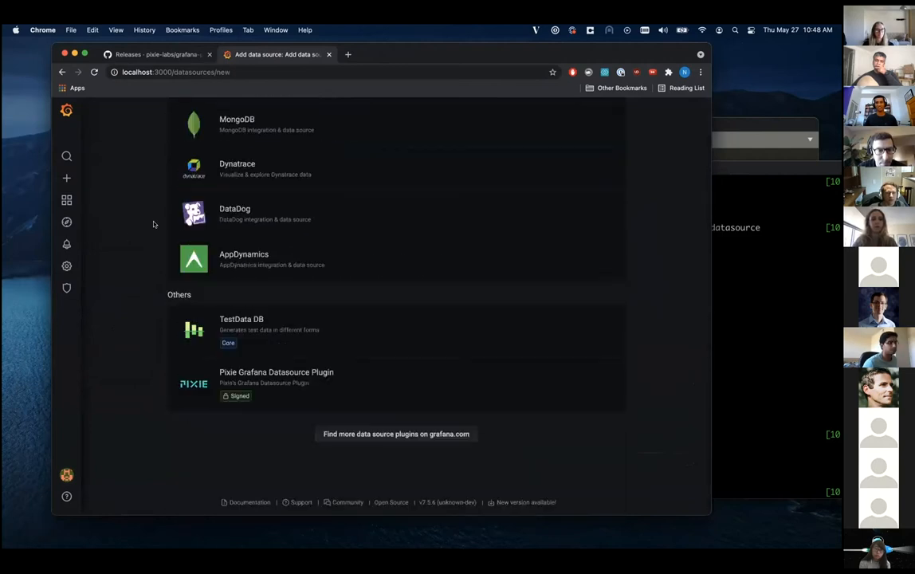
mouse_move(333, 387)
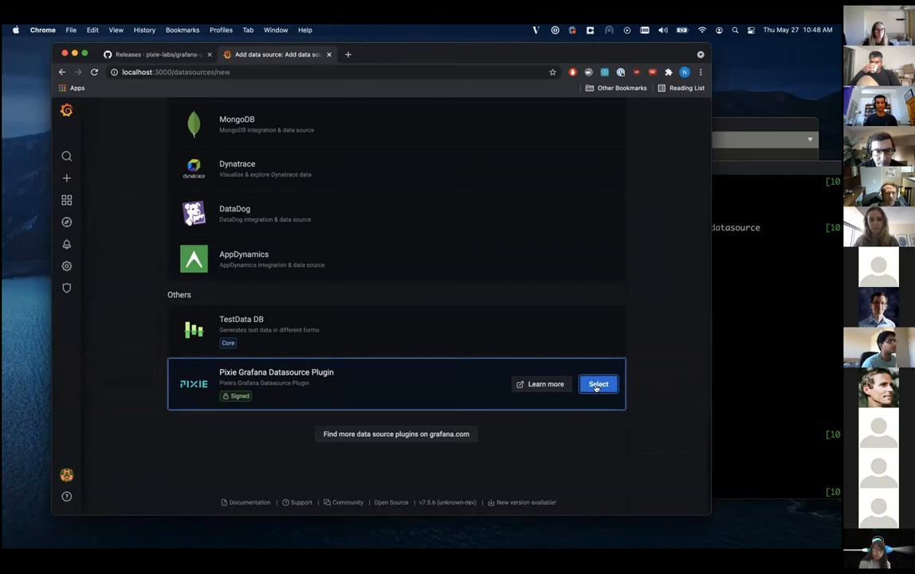
left_click(598, 382)
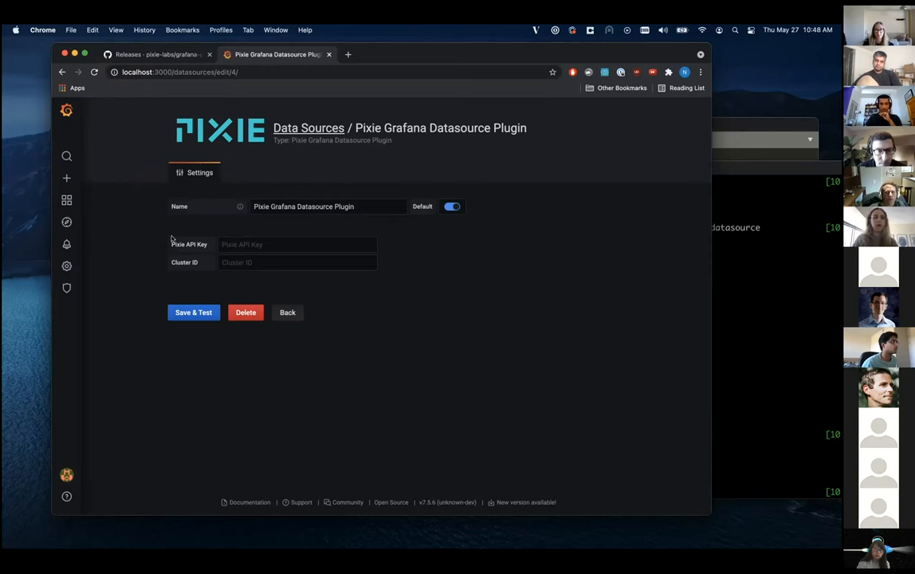
mouse_move(204, 241)
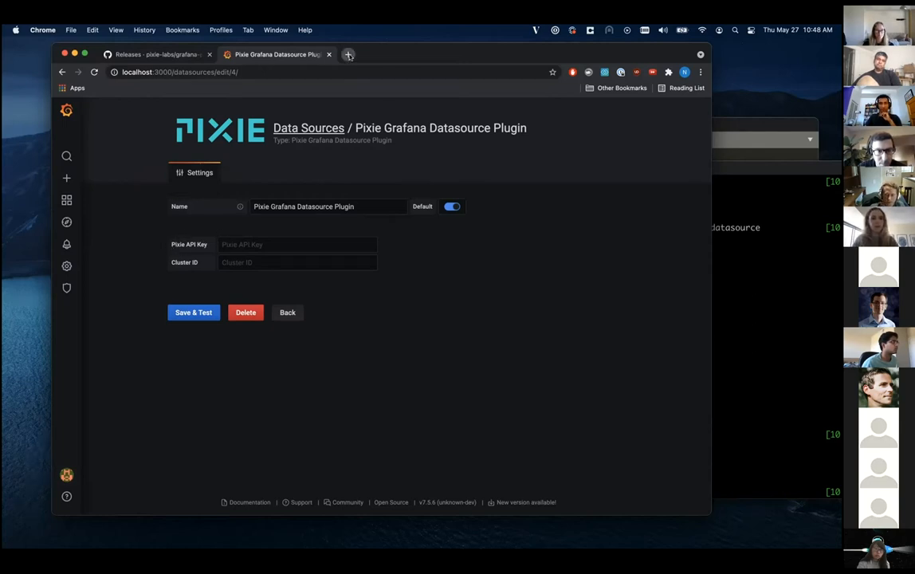
- Start a new Chrome tab to load the Pixie console at work.withpixie.ai
left_click(347, 54)
type("work.withpixie.ai/live/clusters/eksworkshop-eksctl_6936e862")
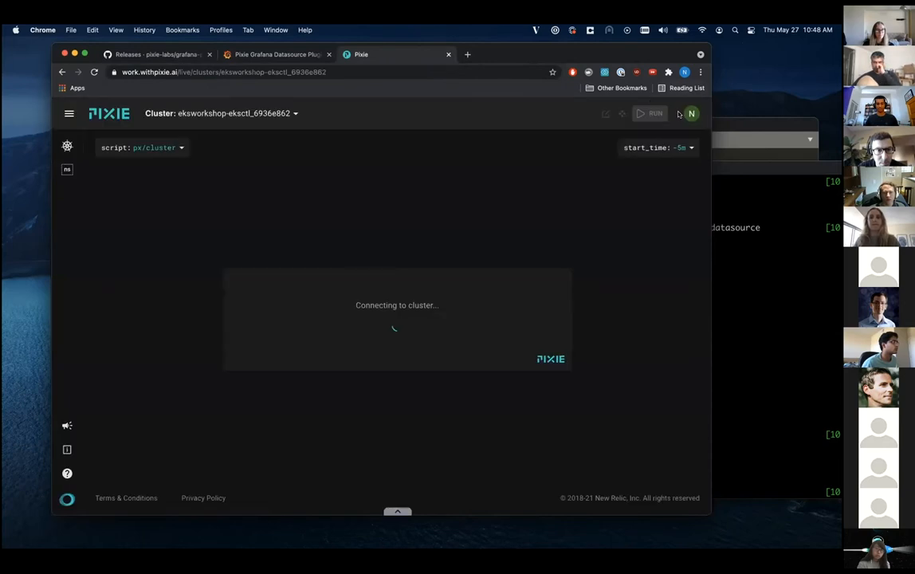
- Copy the first API key's value from Pixie Admin > API Keys and return to Grafana's settings
left_click(692, 113)
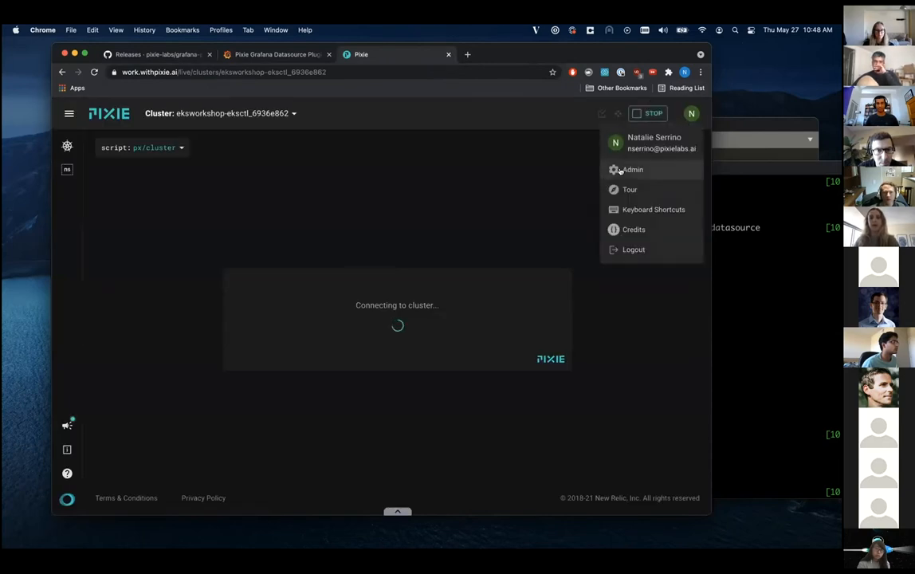
left_click(631, 169)
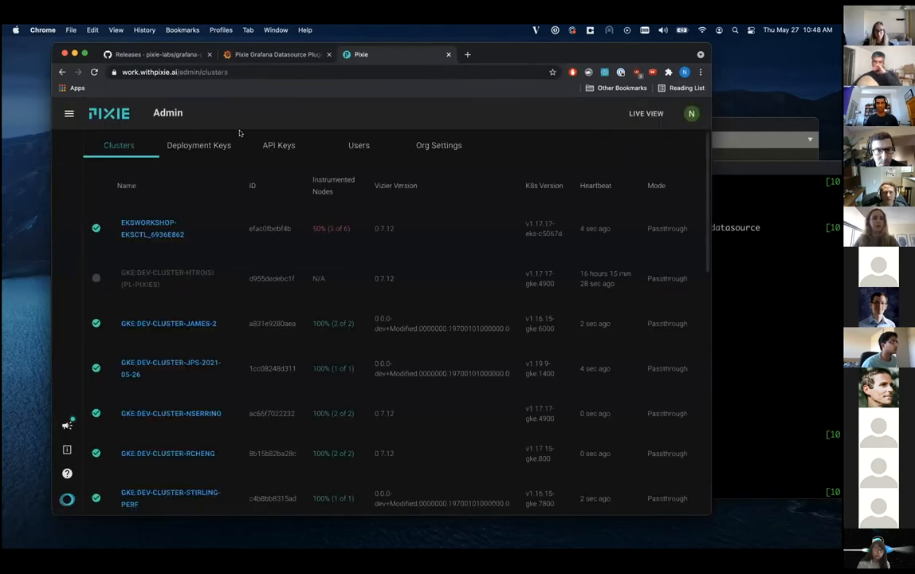
left_click(278, 146)
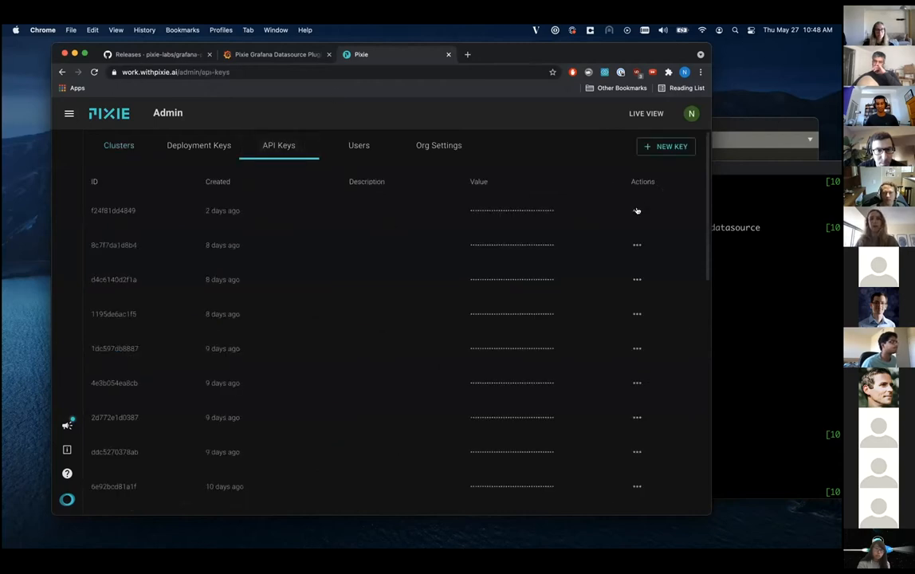
left_click(638, 210)
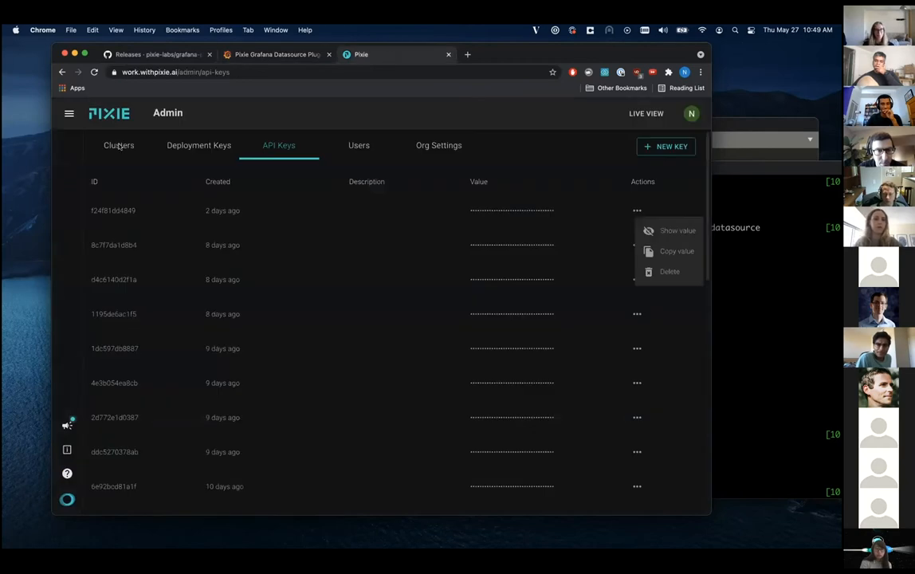
left_click(118, 145)
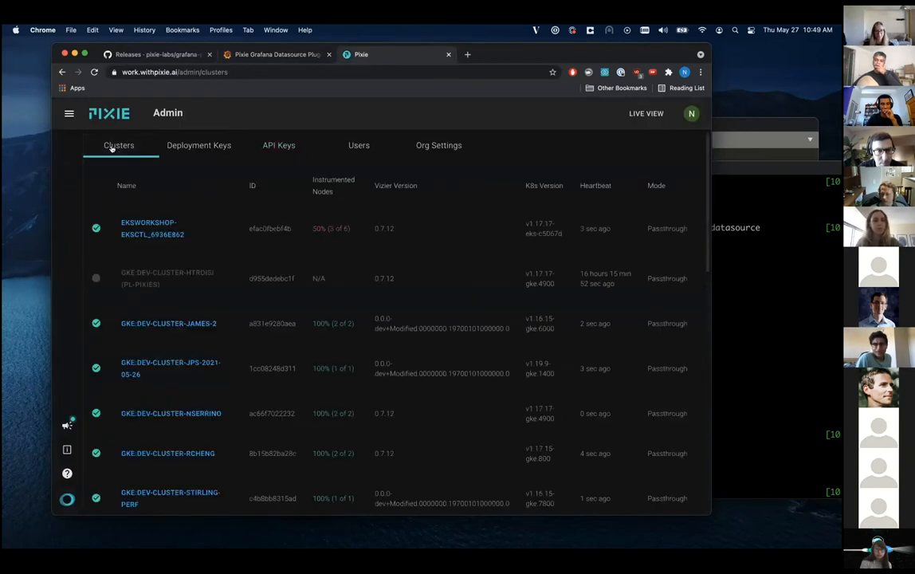
mouse_move(133, 413)
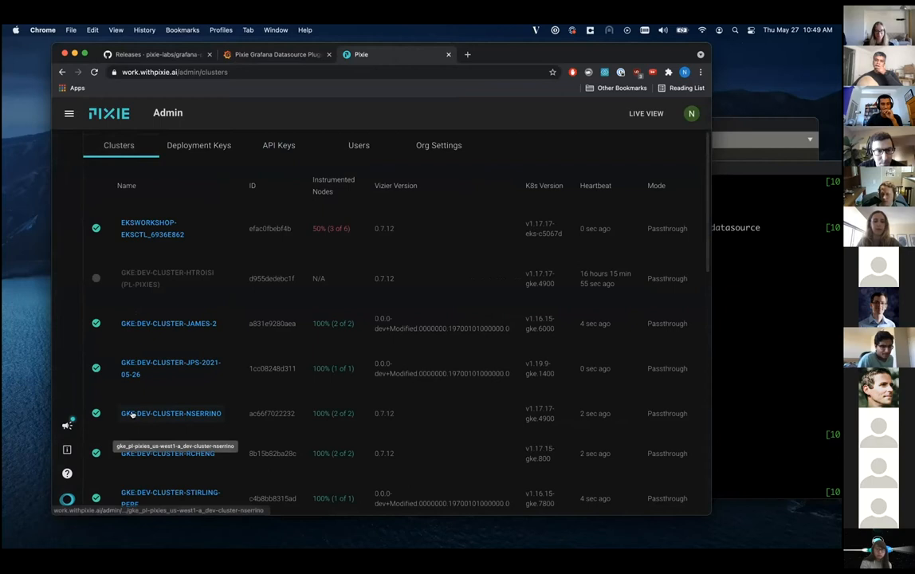
mouse_move(625, 413)
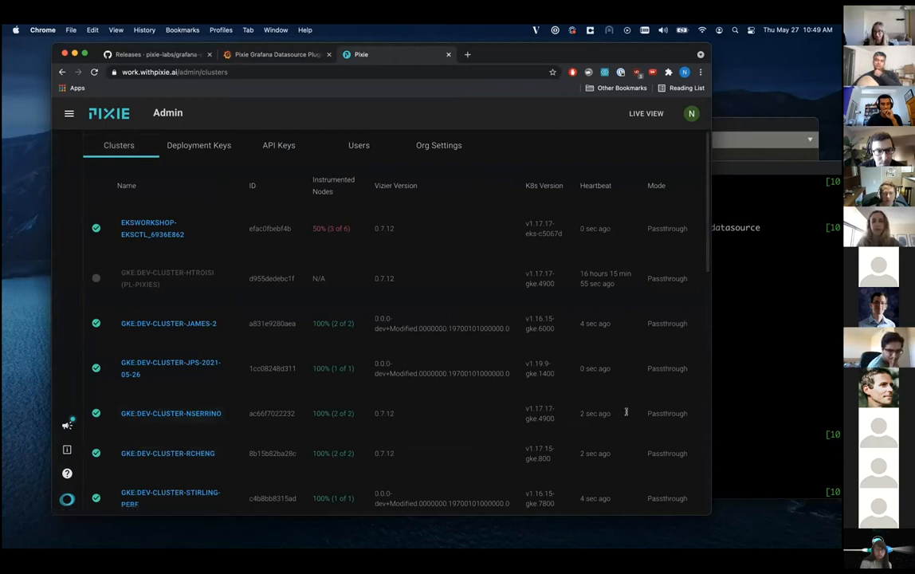
mouse_move(171, 413)
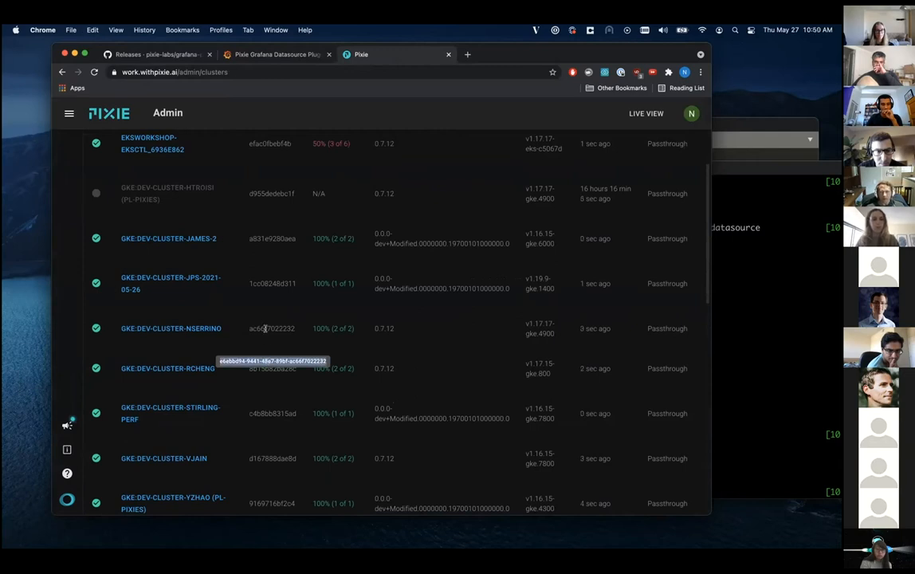
mouse_move(271, 367)
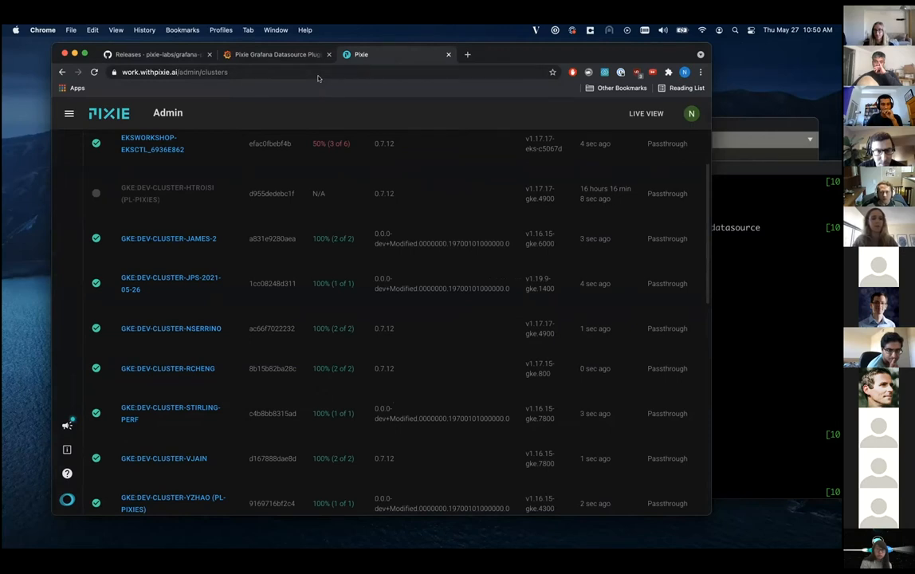
left_click(277, 54)
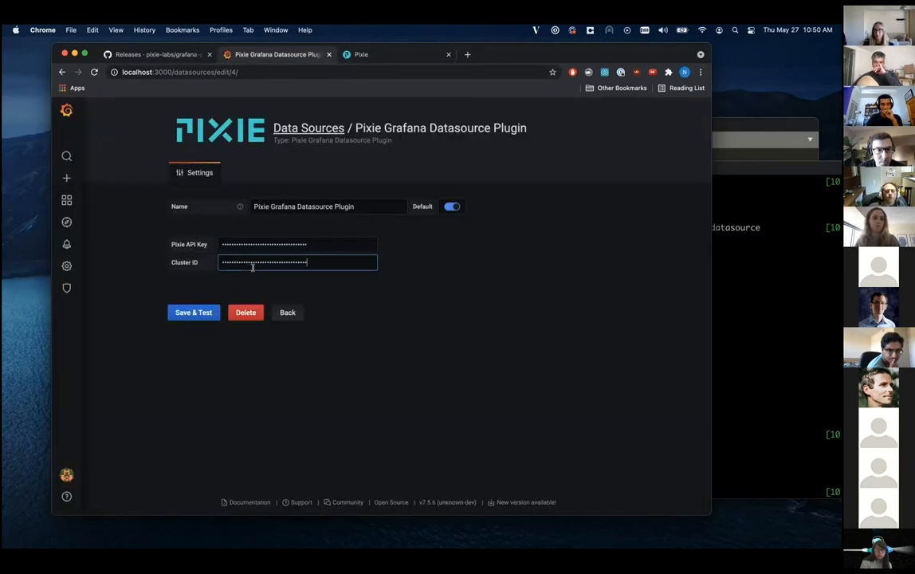
left_click(193, 311)
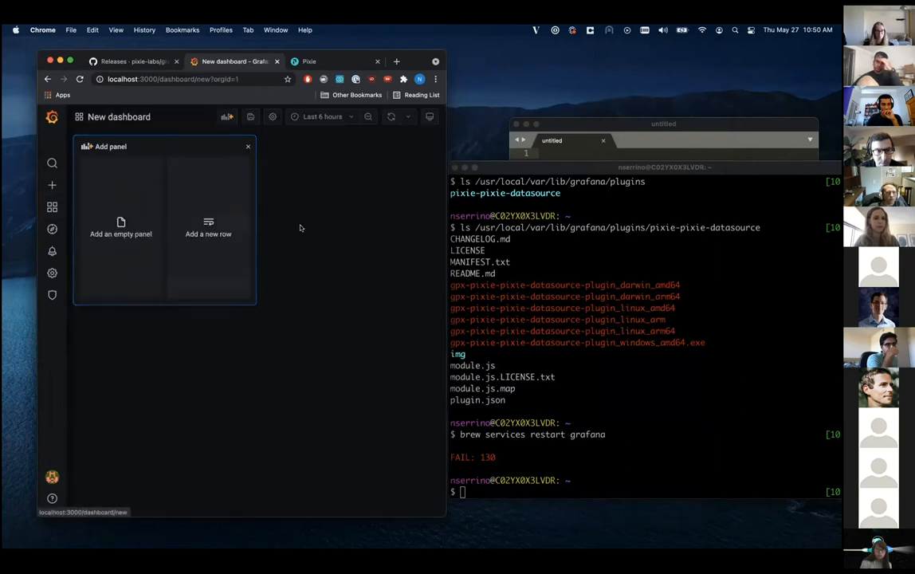
- Add an empty panel to the dashboard and set its time range to Last 5 minutes
left_click(122, 227)
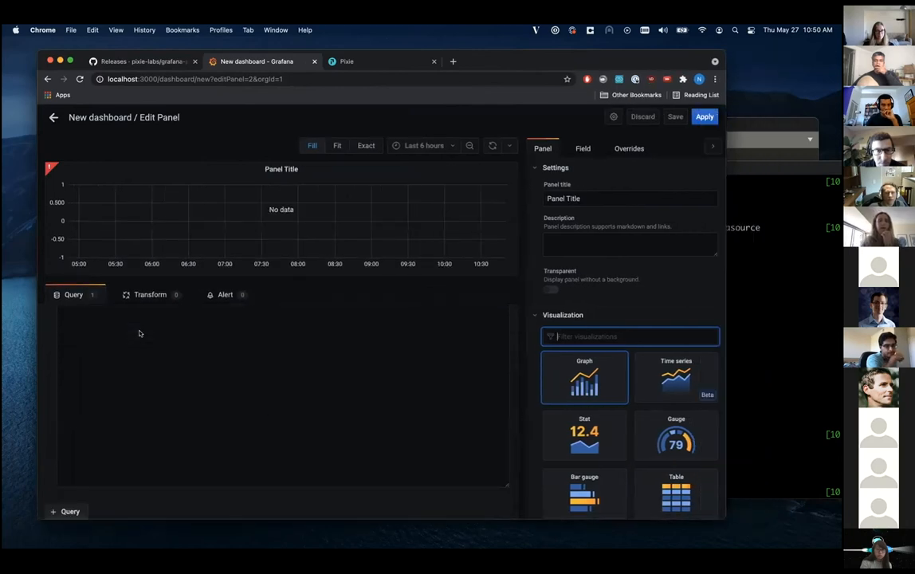
mouse_move(207, 382)
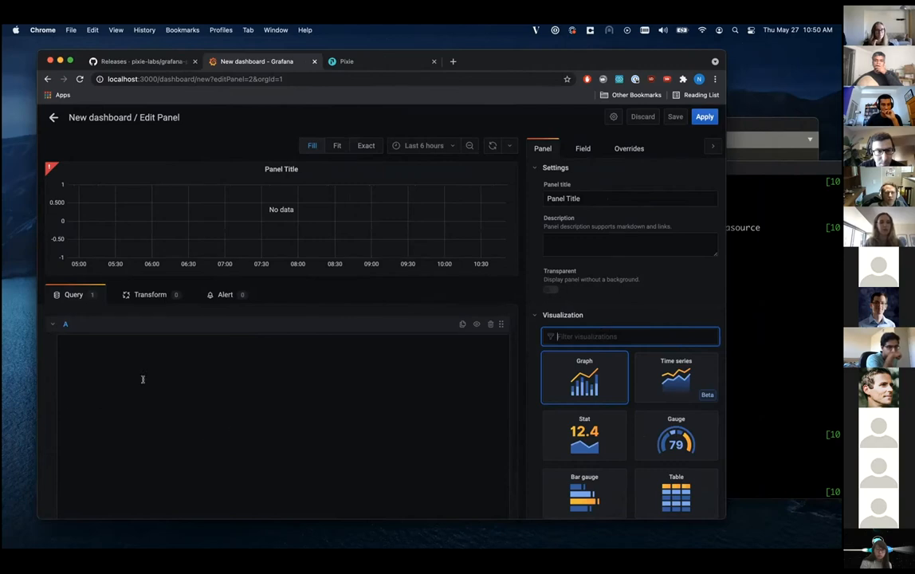
mouse_move(509, 295)
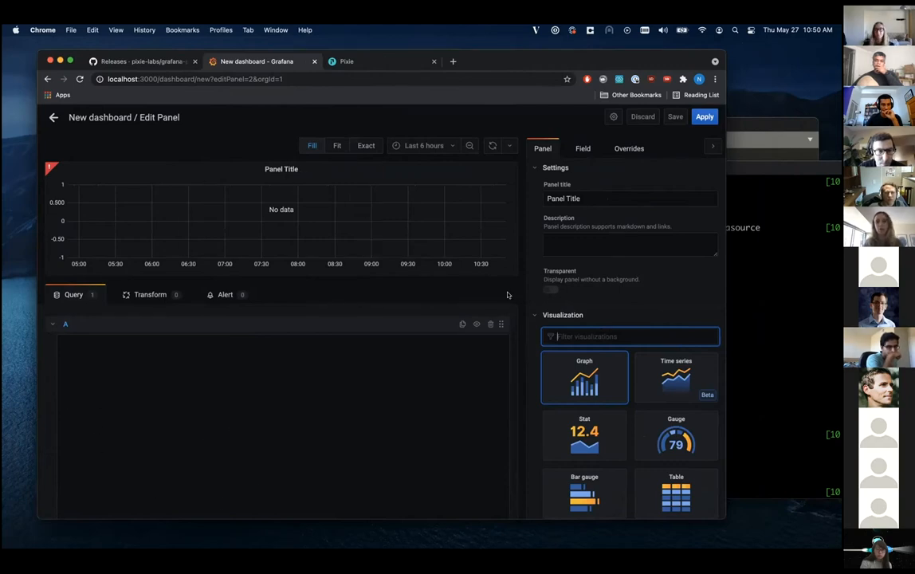
scroll("down", 3)
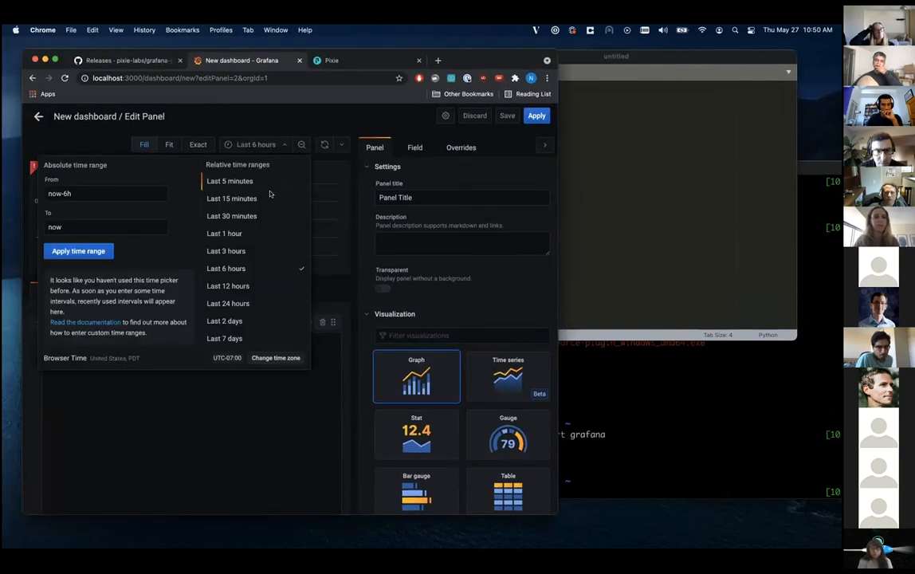
left_click(230, 182)
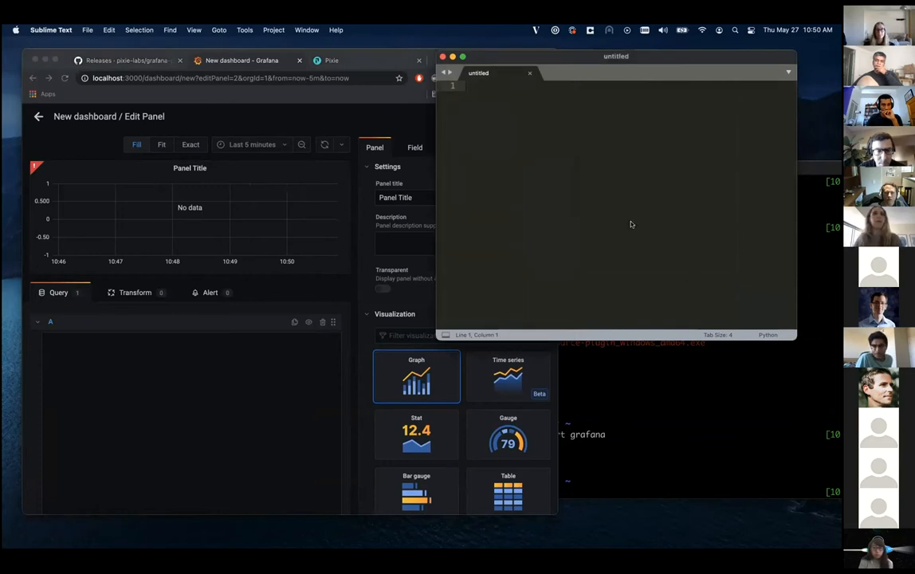
mouse_move(552, 163)
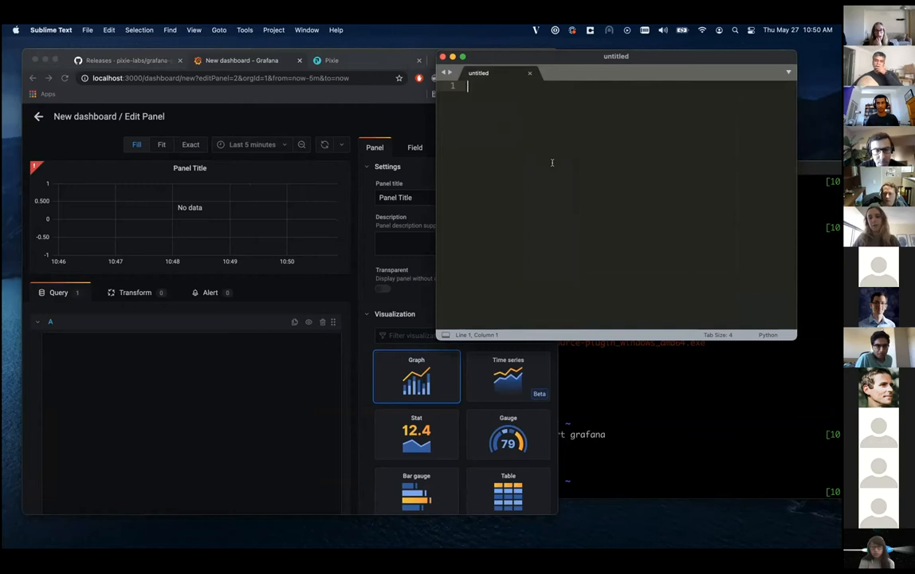
- Write import px and df = px.DataFrame(table='http_events' in the untitled file
type("import px")
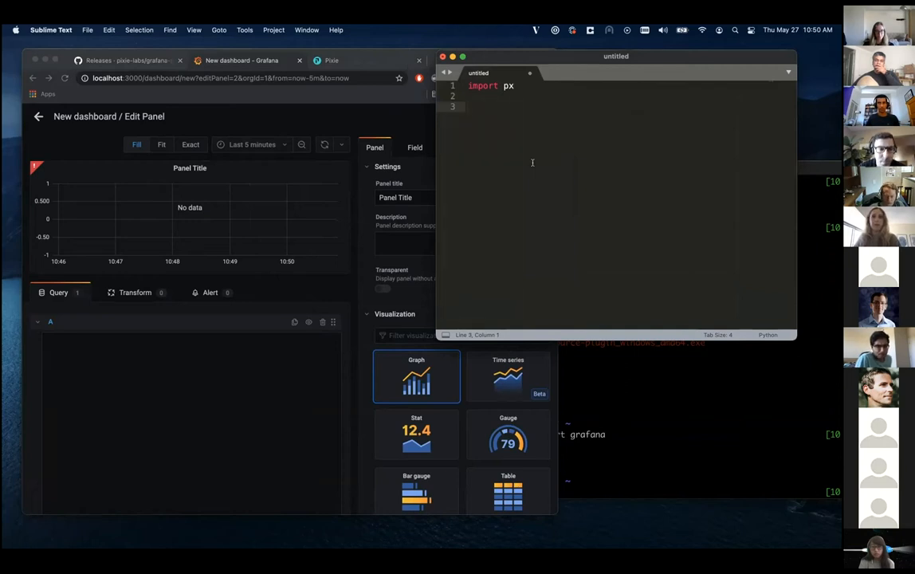
type("df = px.D")
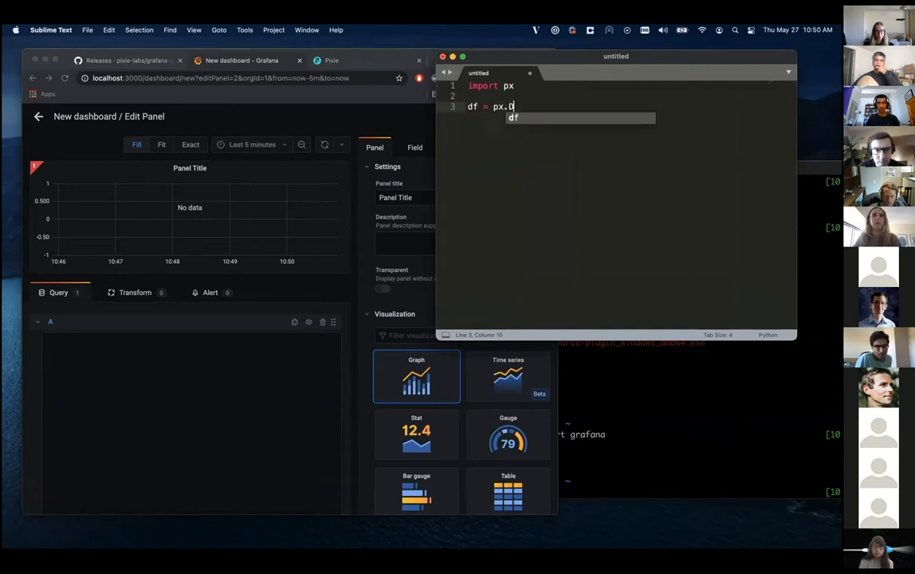
type("ataFrame(t")
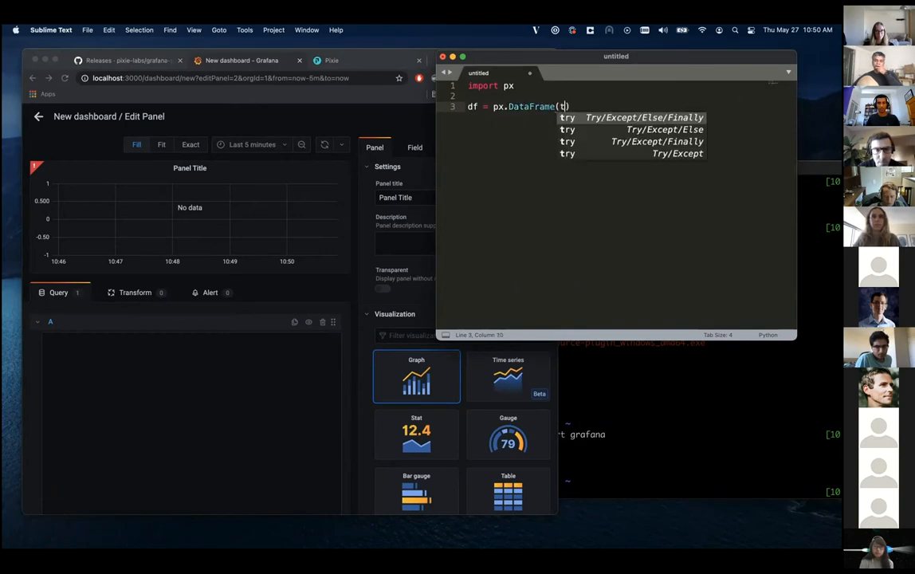
type("able='")
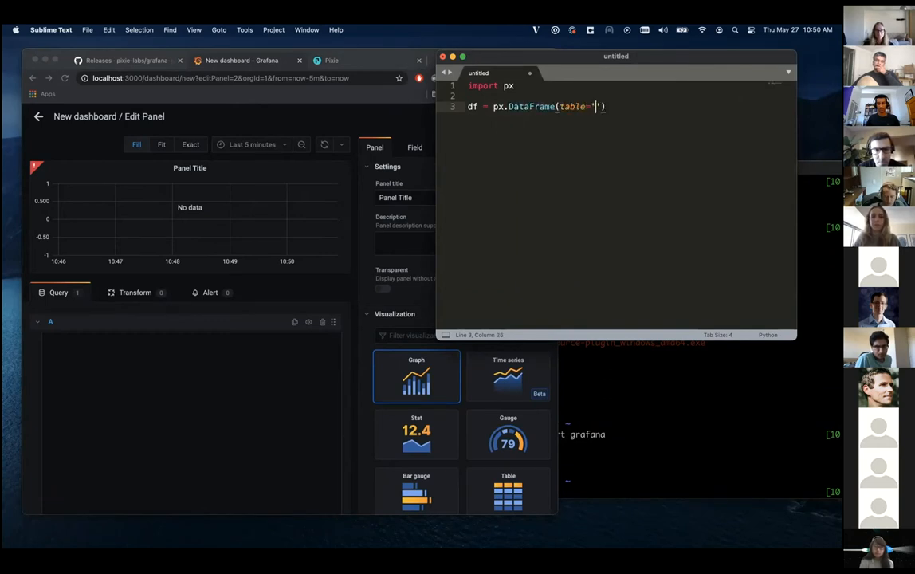
type("http_events")
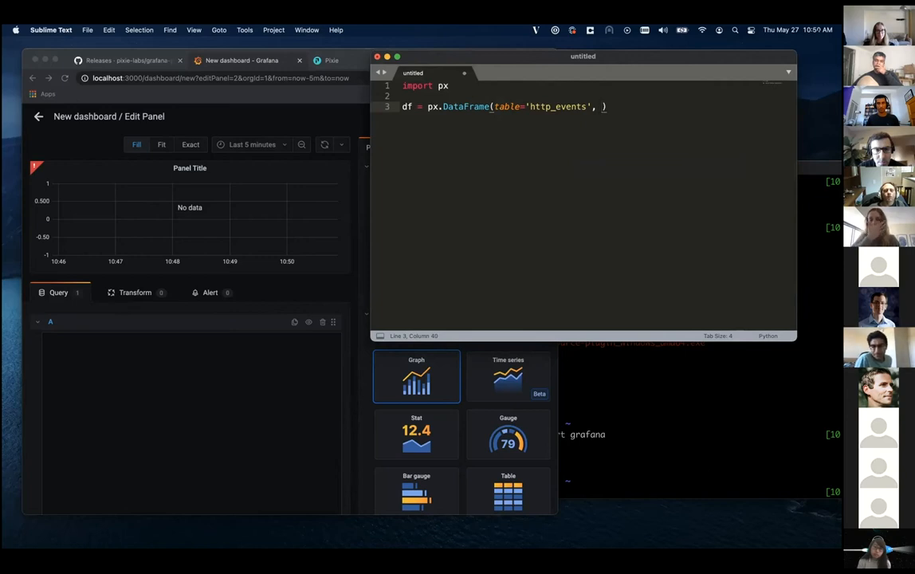
mouse_move(228, 361)
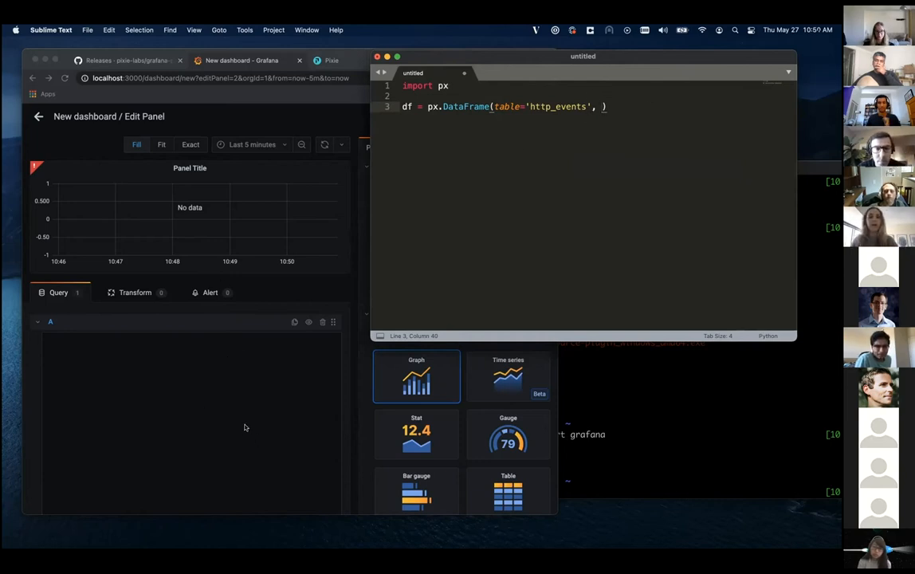
mouse_move(233, 121)
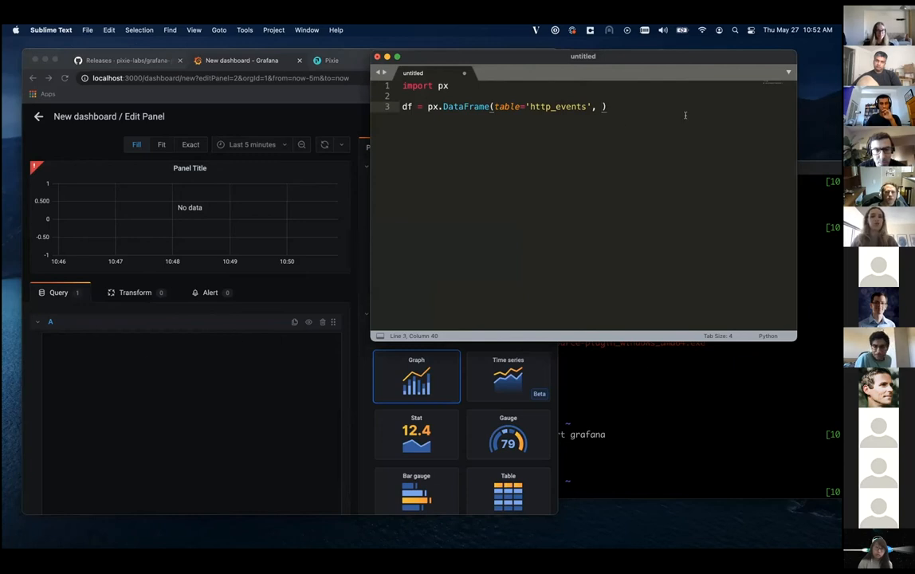
mouse_move(370, 338)
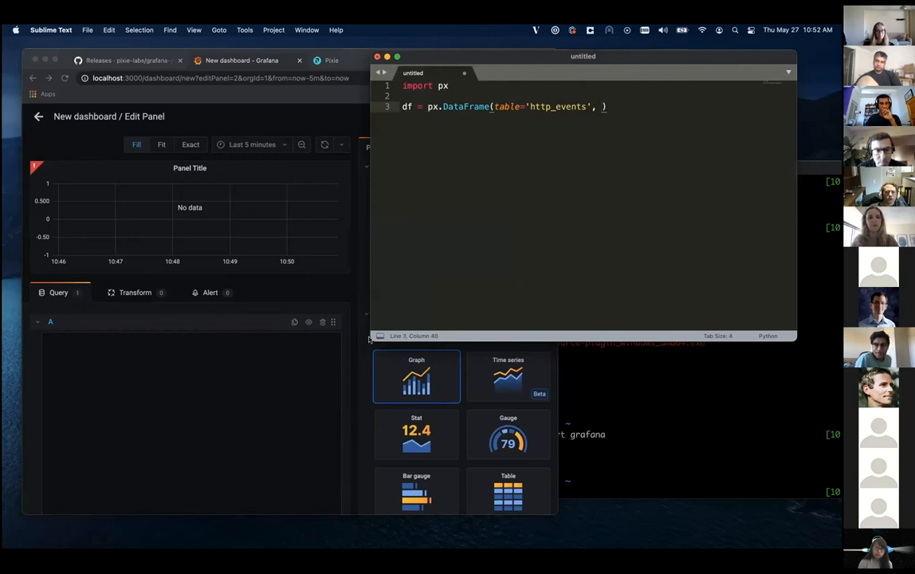
- Add start_time=__time_from to the DataFrame call and begin a new line below
type("start_time=__time")
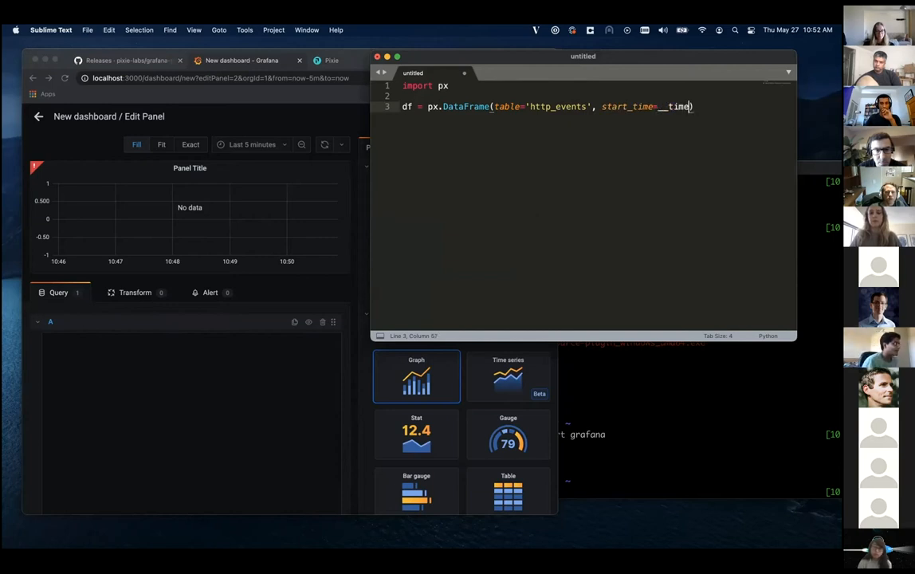
type("_from")
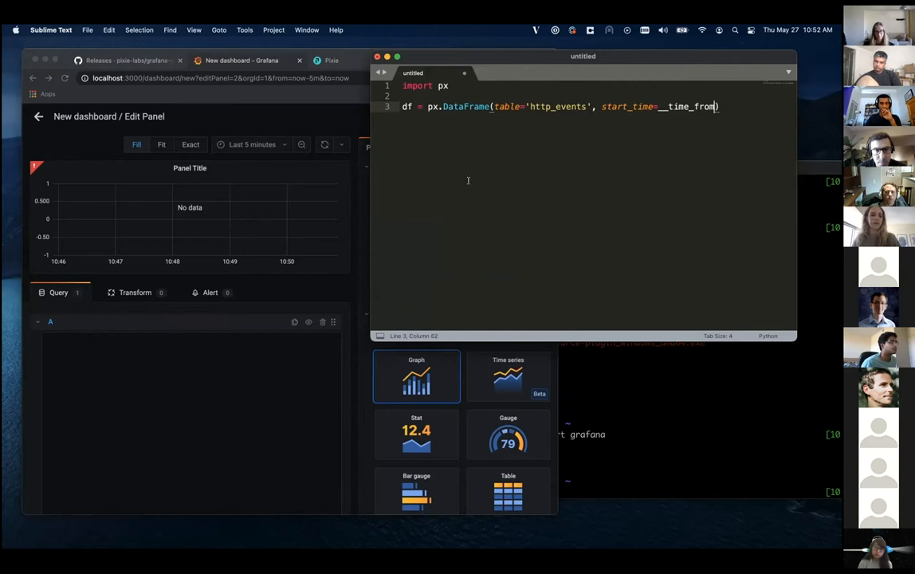
mouse_move(460, 218)
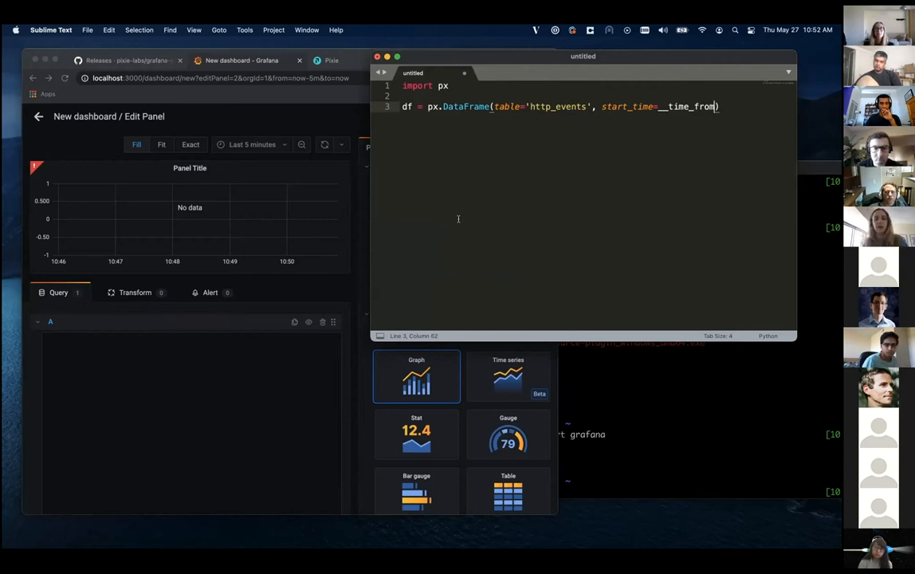
mouse_move(548, 80)
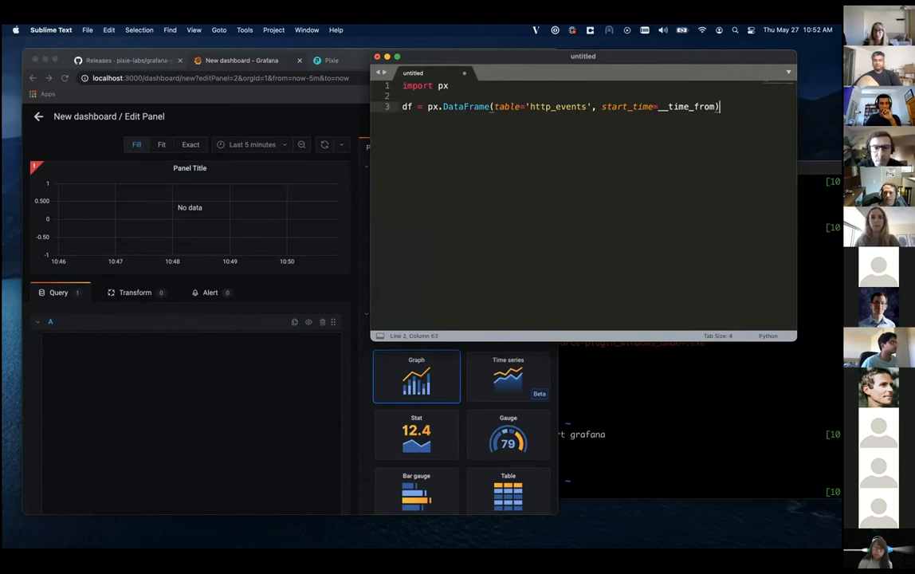
key("enter")
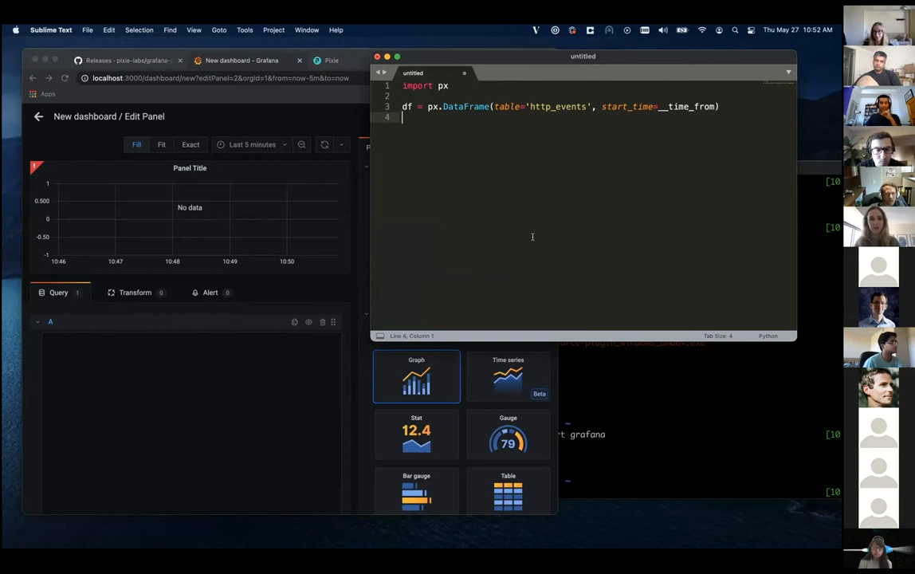
- Write df.timestamp = px.bin(df.time_, __interval) and begin a new line below
type("df")
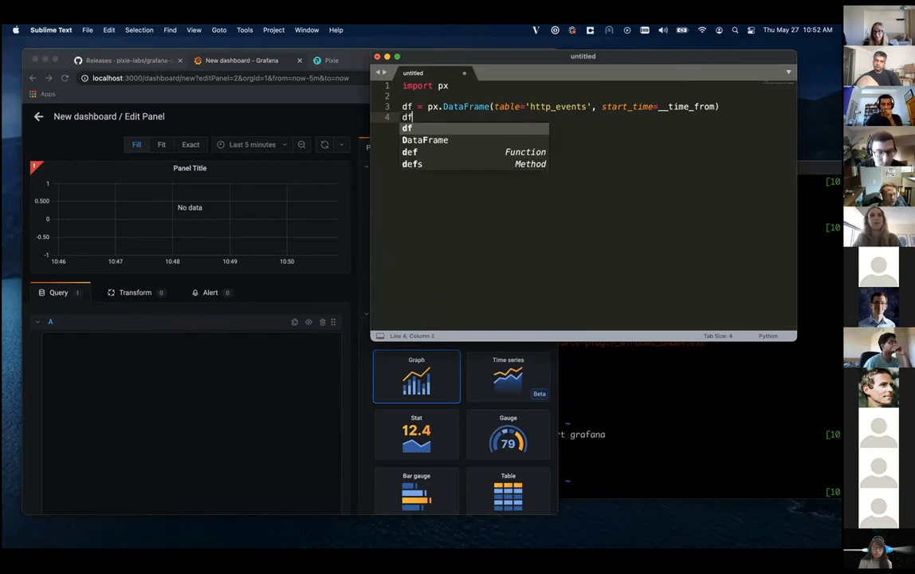
type(".timestamp")
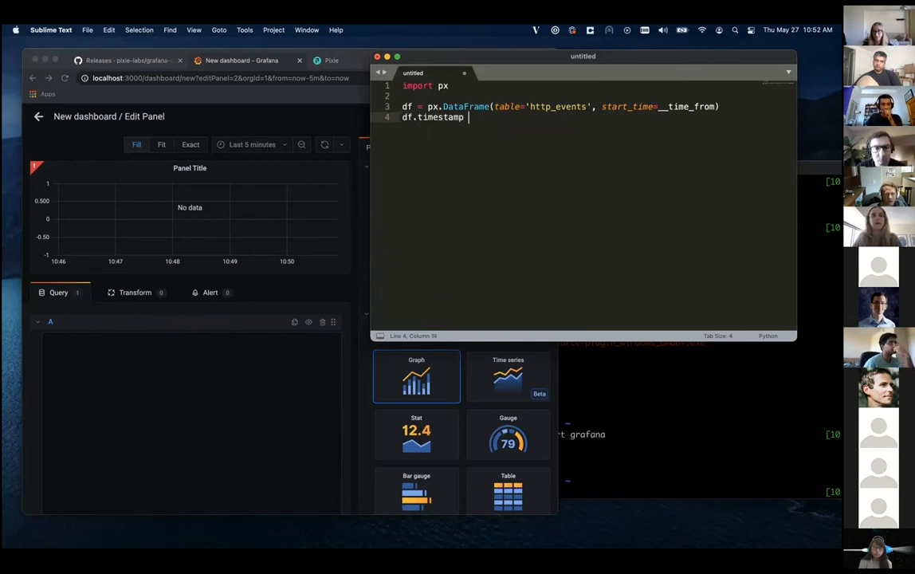
type("= px.bin()")
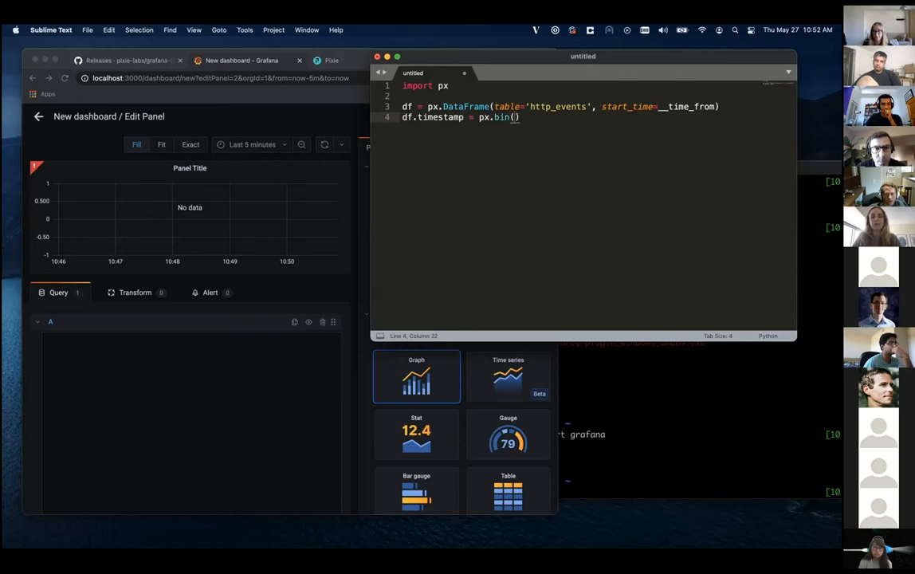
type("df.time_,")
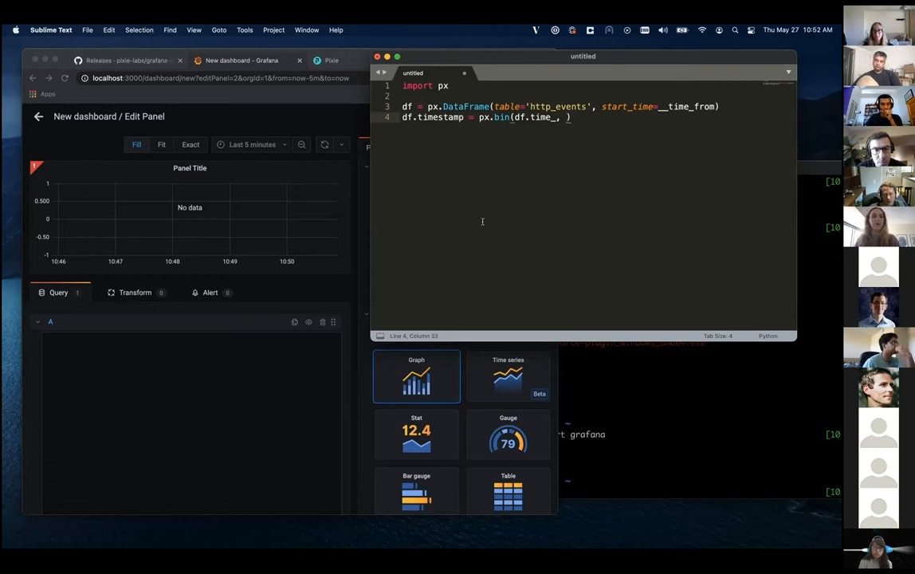
mouse_move(261, 121)
type("__interval")
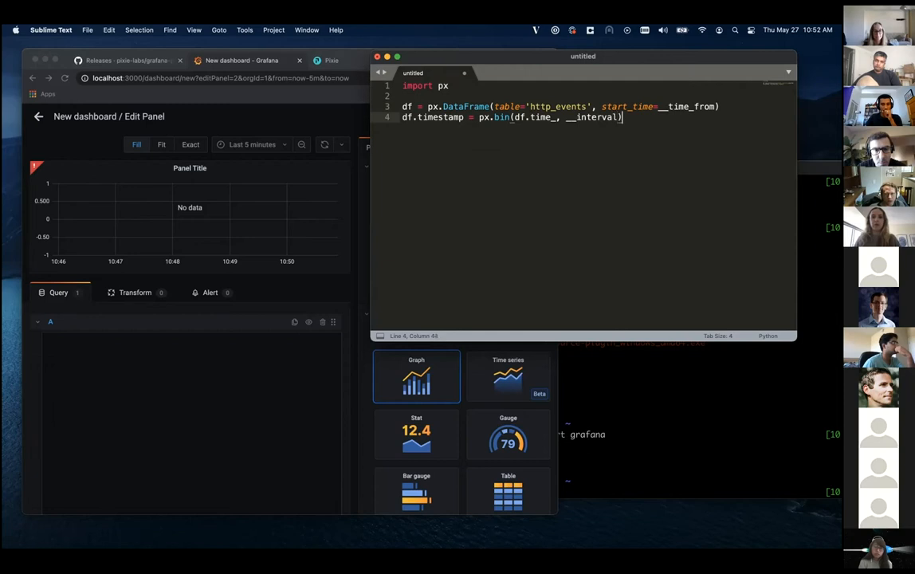
key("enter")
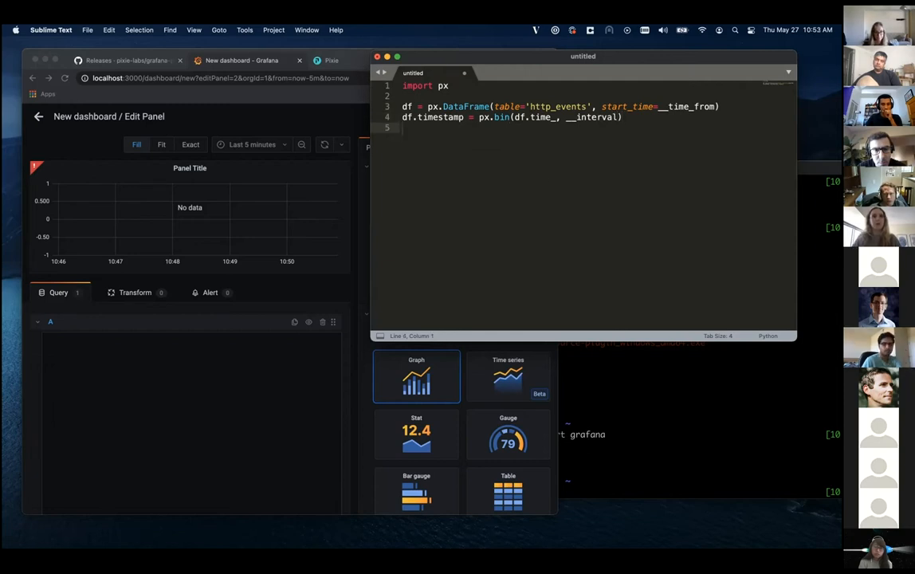
- Finish the groupby with agg(count=('timestamp', px.count)) and start a new line
type("df = df.groupby('")
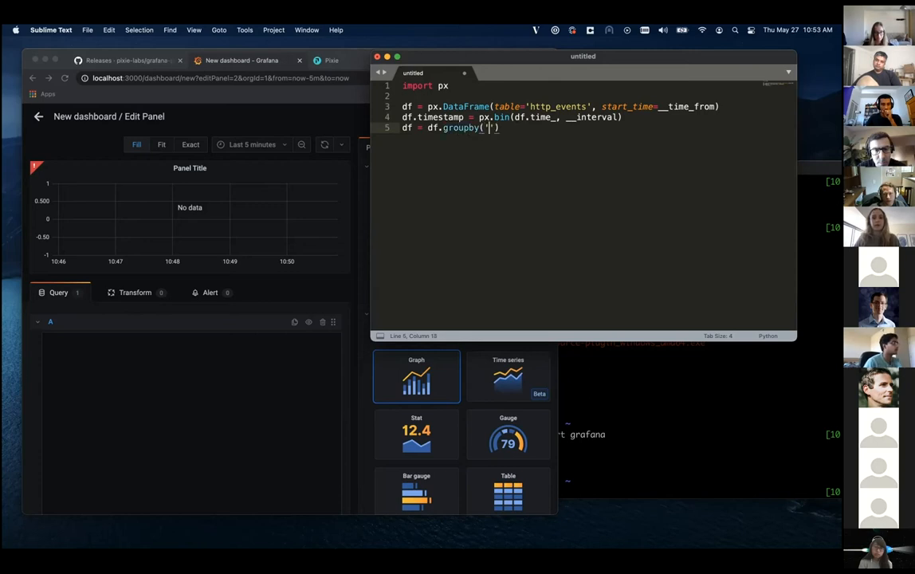
type("timestamp")
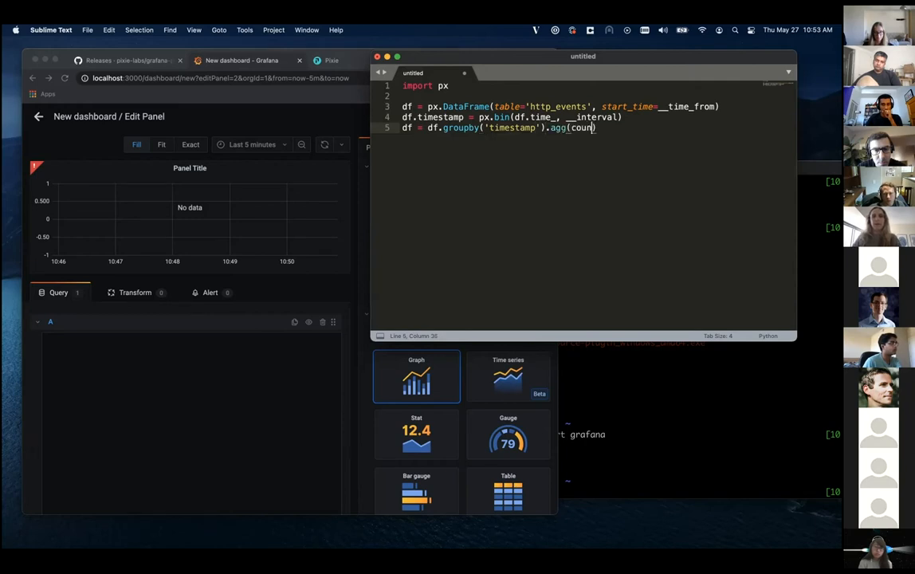
type("t='timestamp")
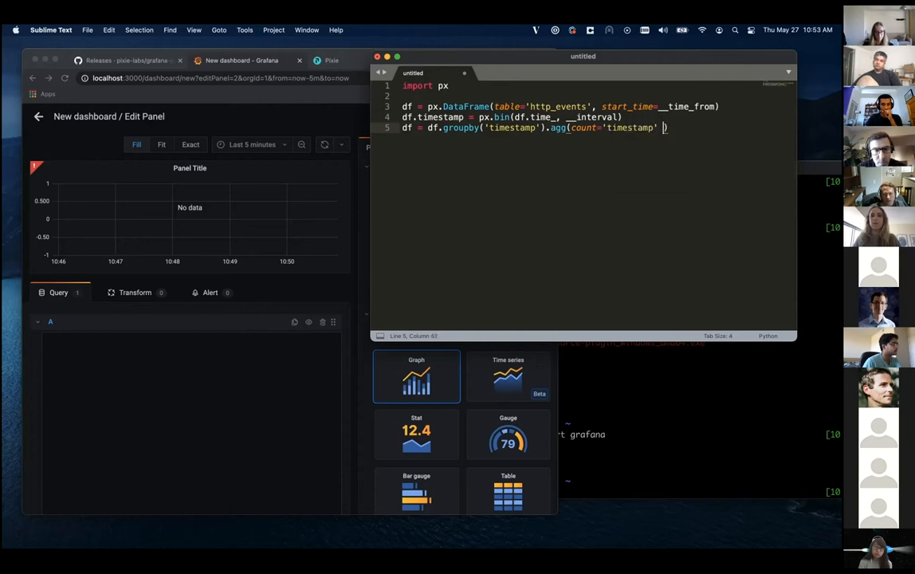
type(", px.count")
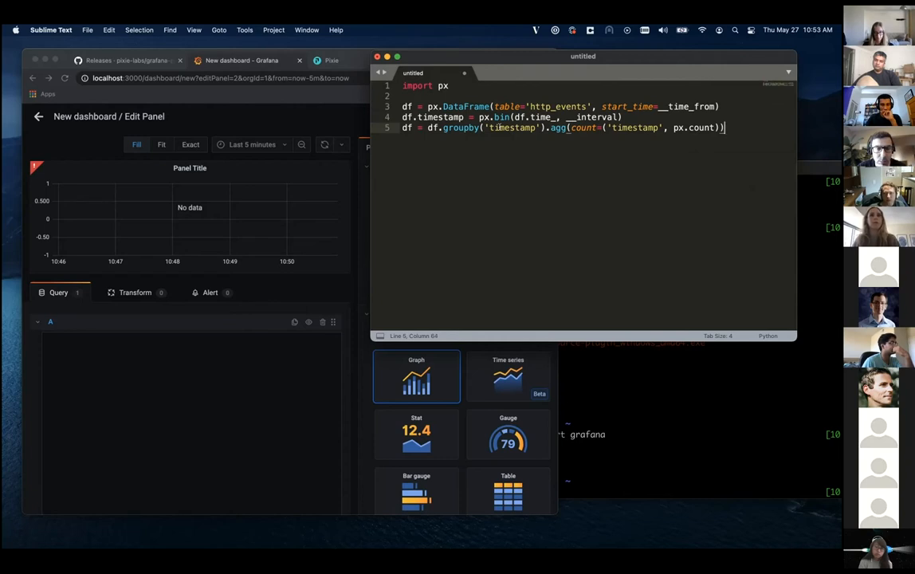
key("enter")
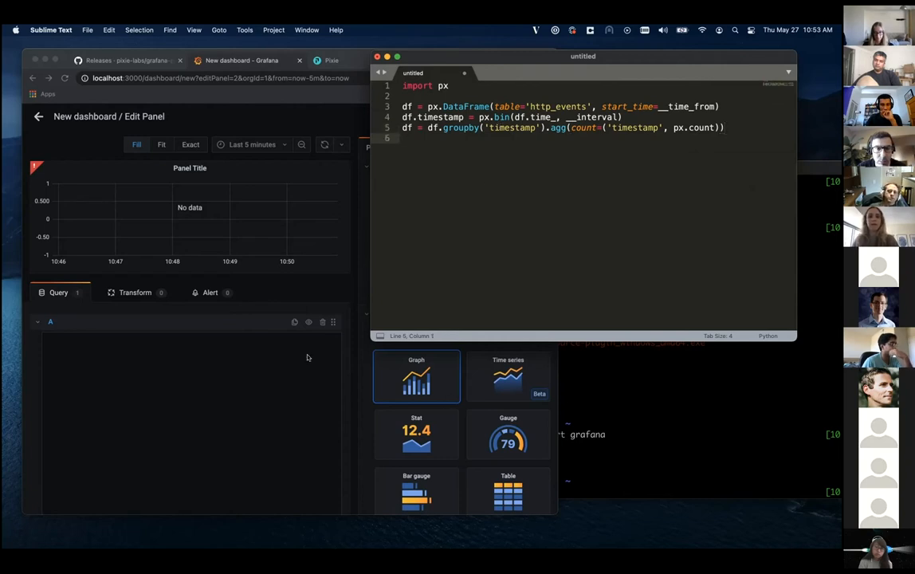
mouse_move(376, 361)
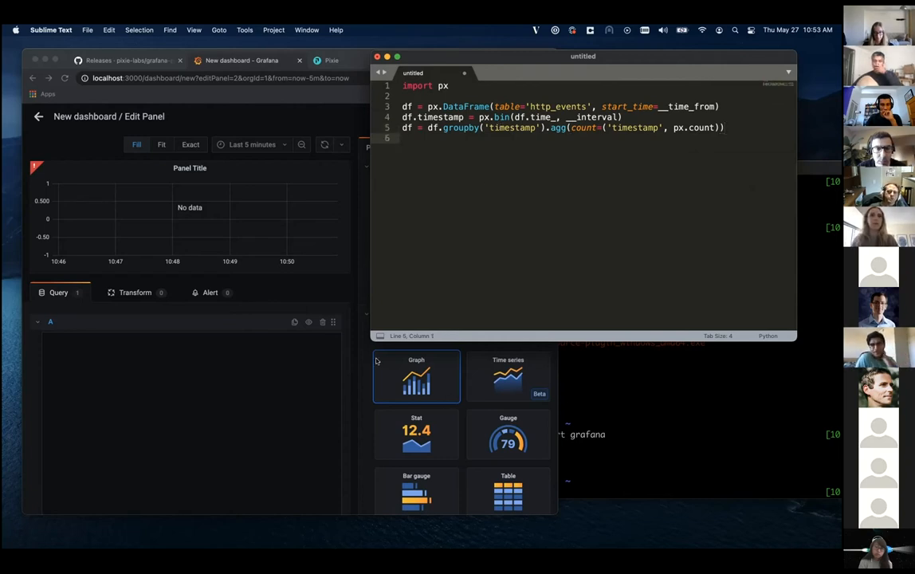
- Add df.time_ = df.timestamp and end the script with px.display(df)
type("df.time_ = df.timestamp")
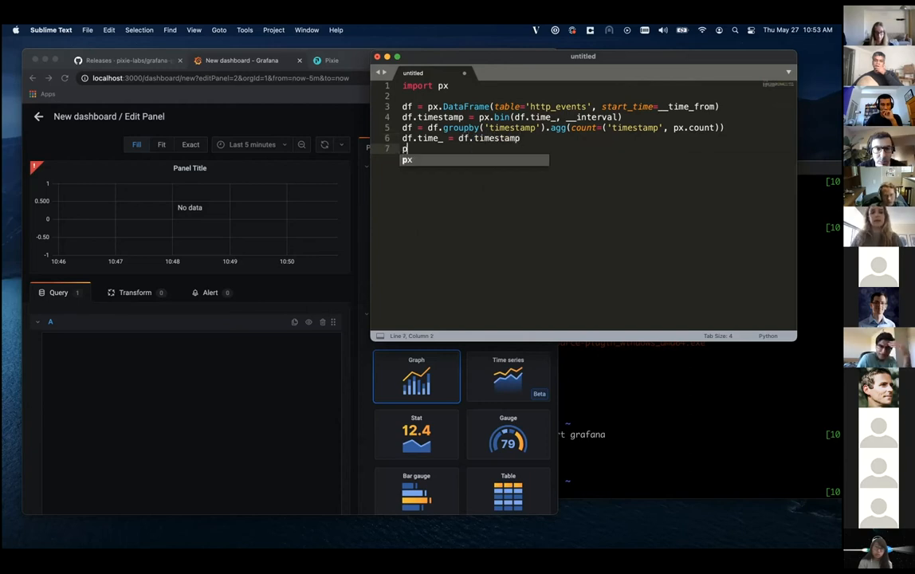
type("x.display()")
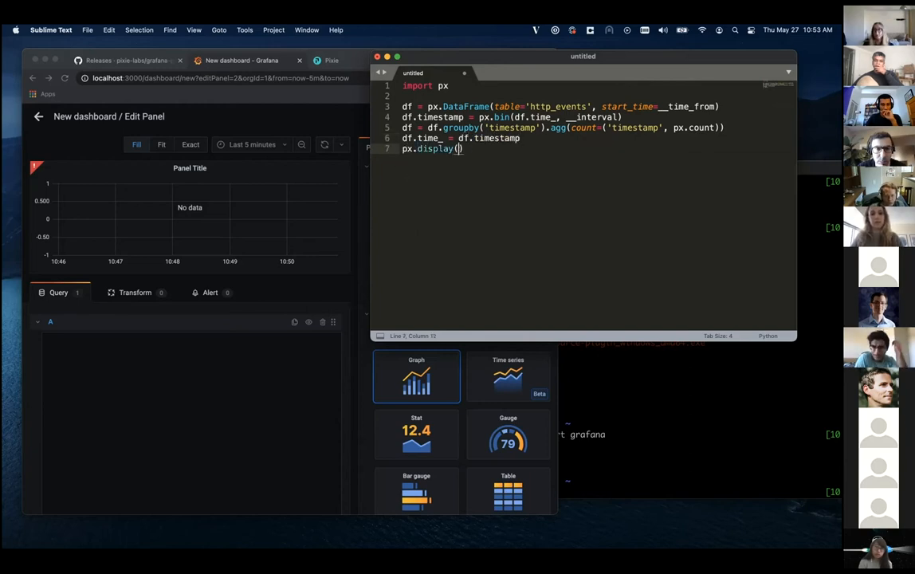
type("df")
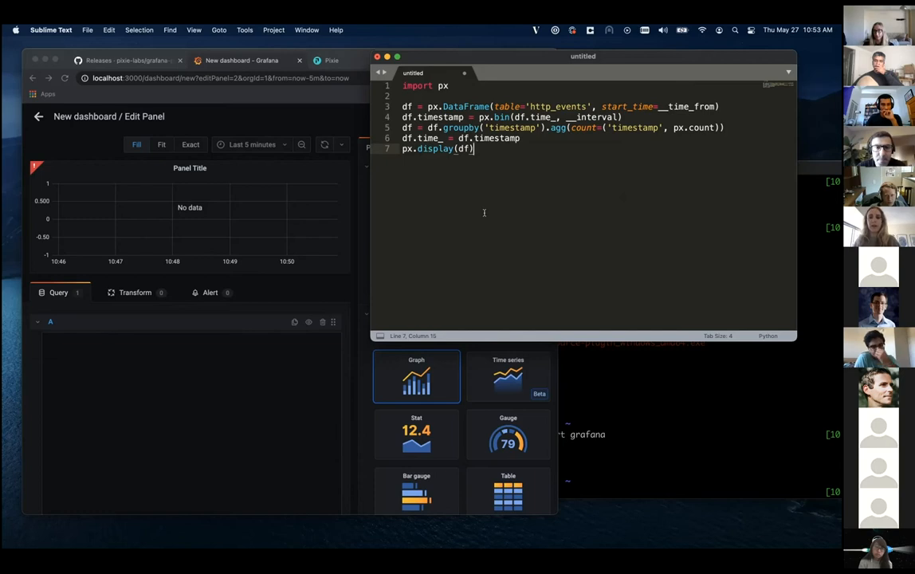
mouse_move(545, 239)
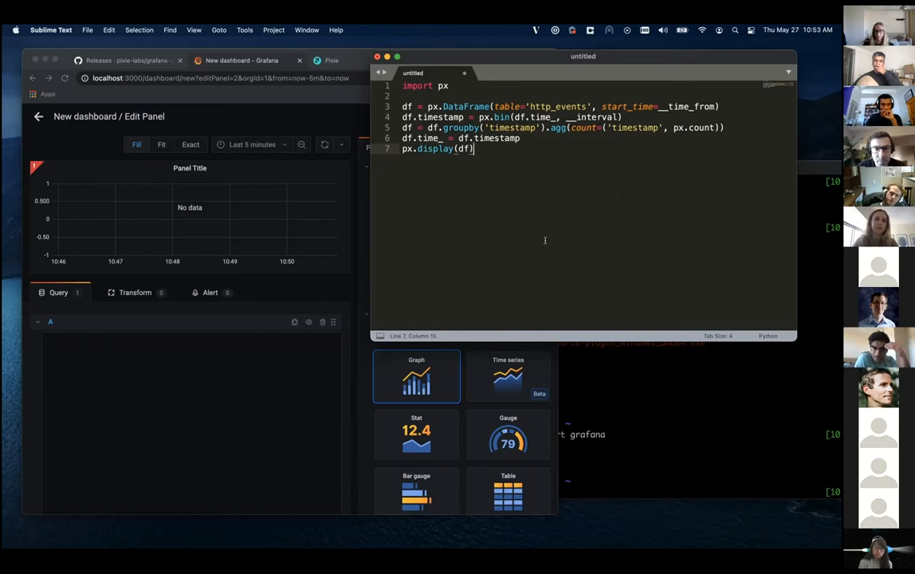
mouse_move(718, 117)
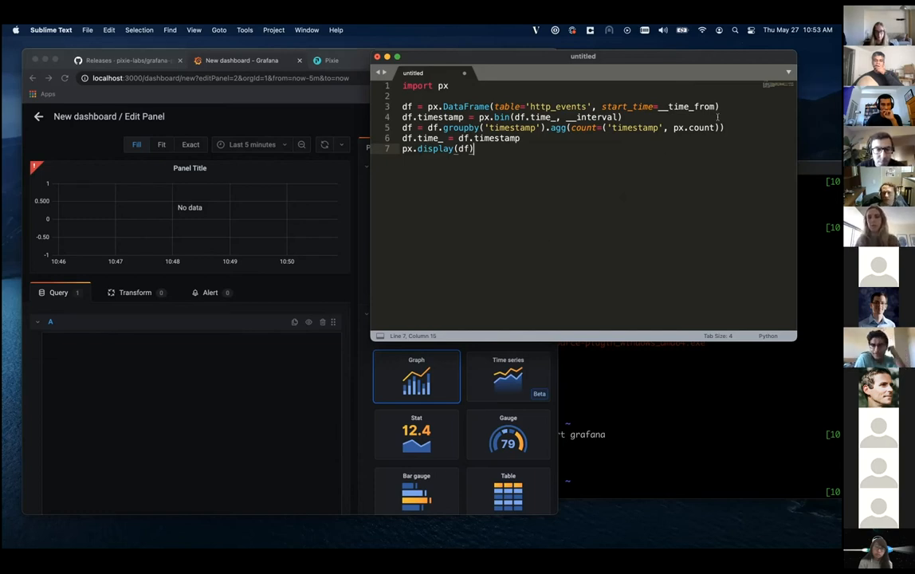
- Filter events with df = df[df.ctx['namespace'] == 'px-sock-shop'] after the DataFrame line
type("df = df[")
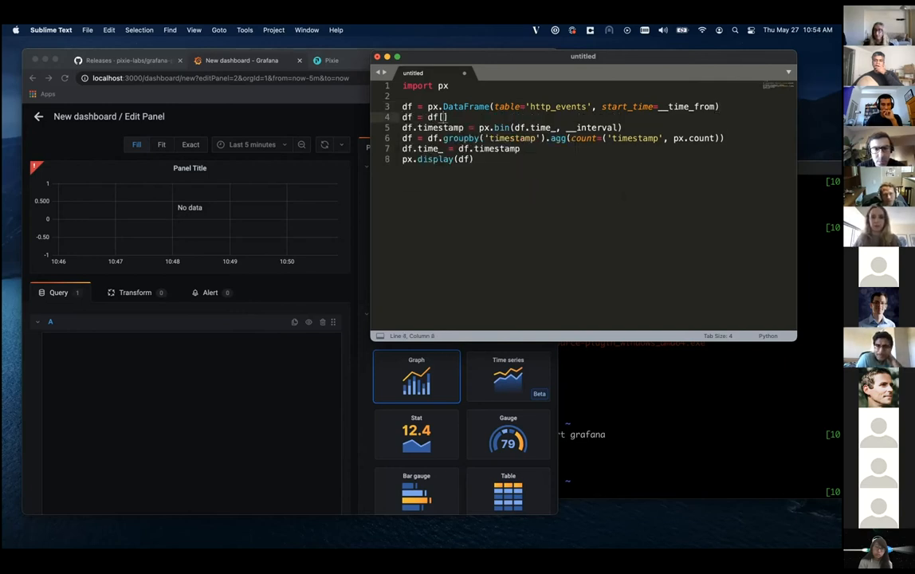
type("ctx[")
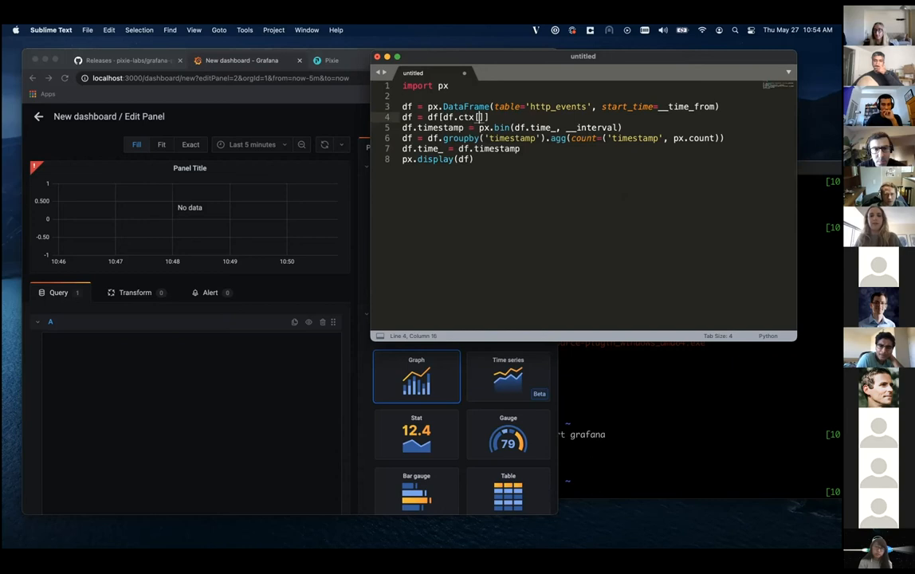
type("namespace'")
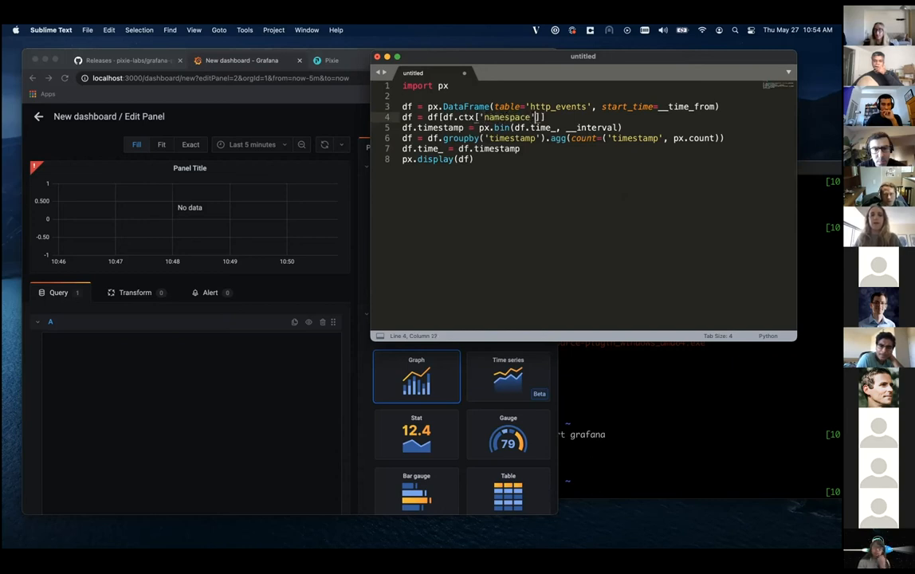
type("==")
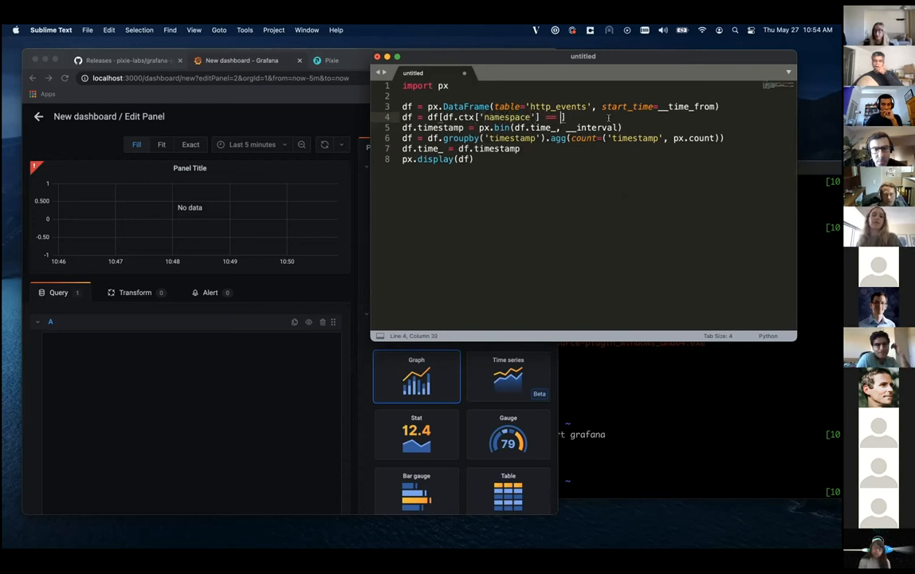
type("'px-sock-shop")
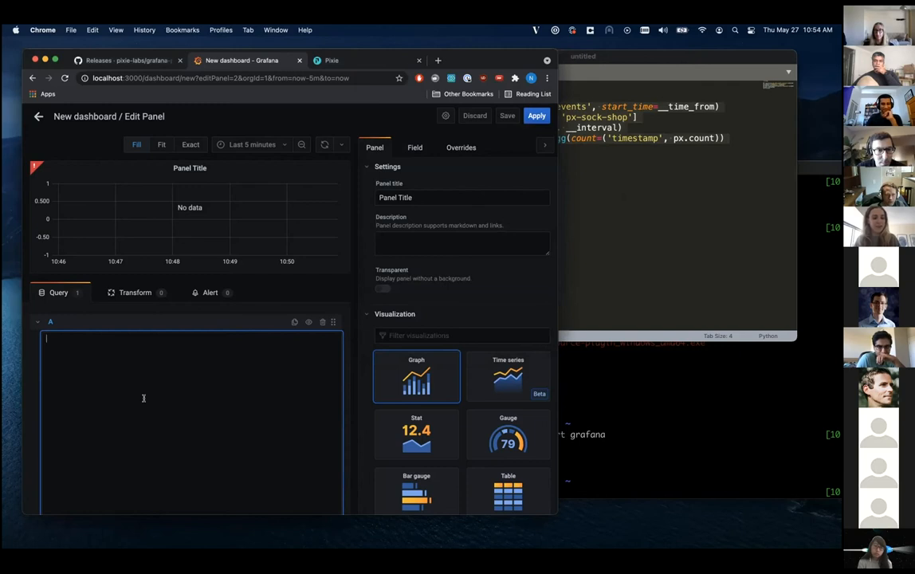
- Paste the PxL script as the panel query and try Last 15 then Last 5 minutes
type("import px")
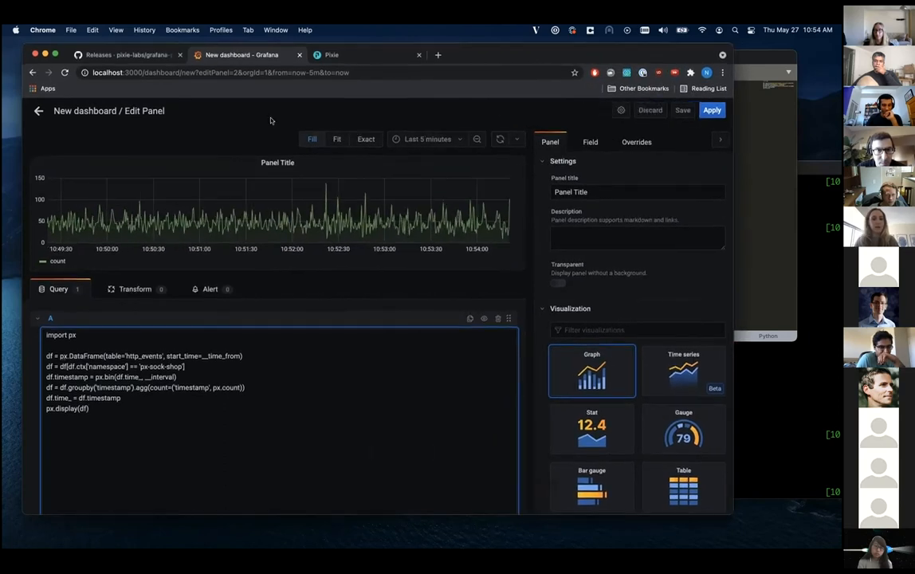
mouse_move(194, 217)
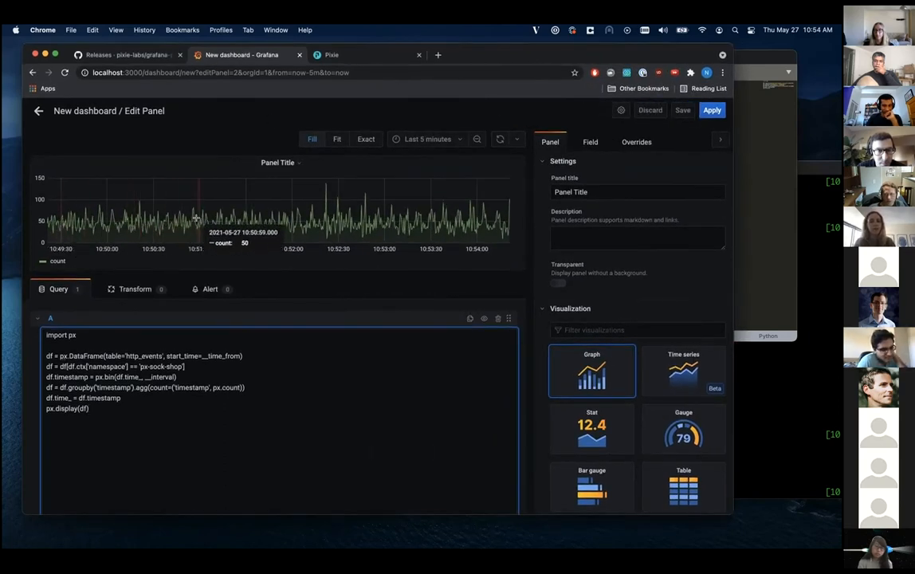
mouse_move(486, 210)
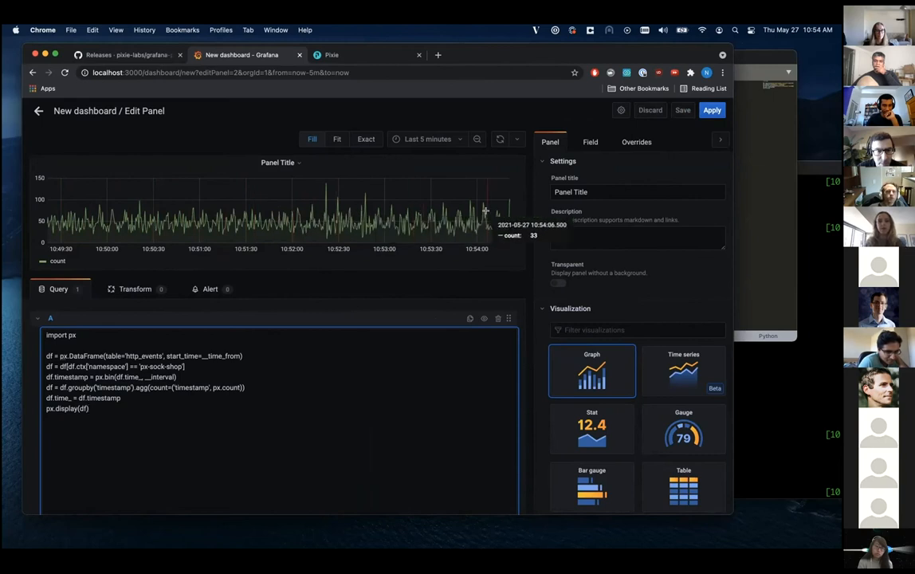
left_click(427, 139)
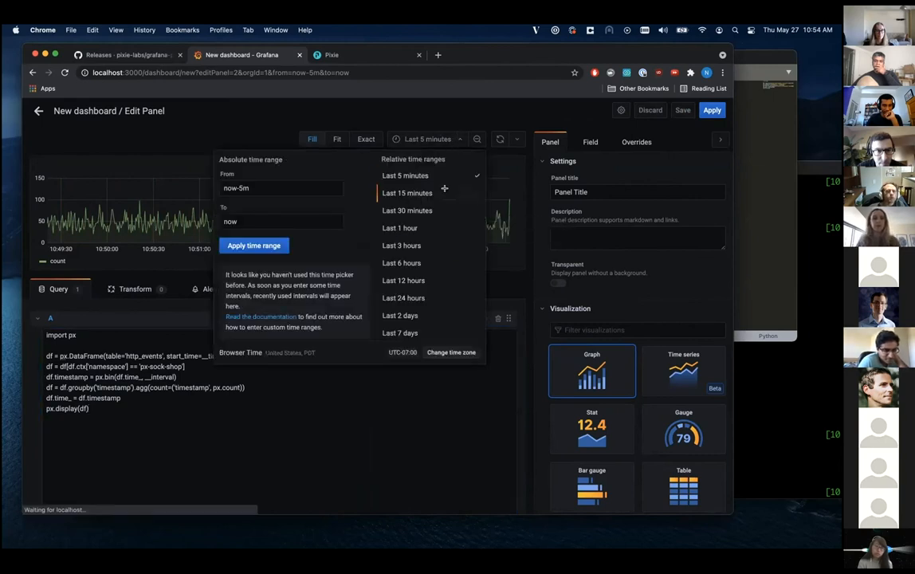
left_click(407, 193)
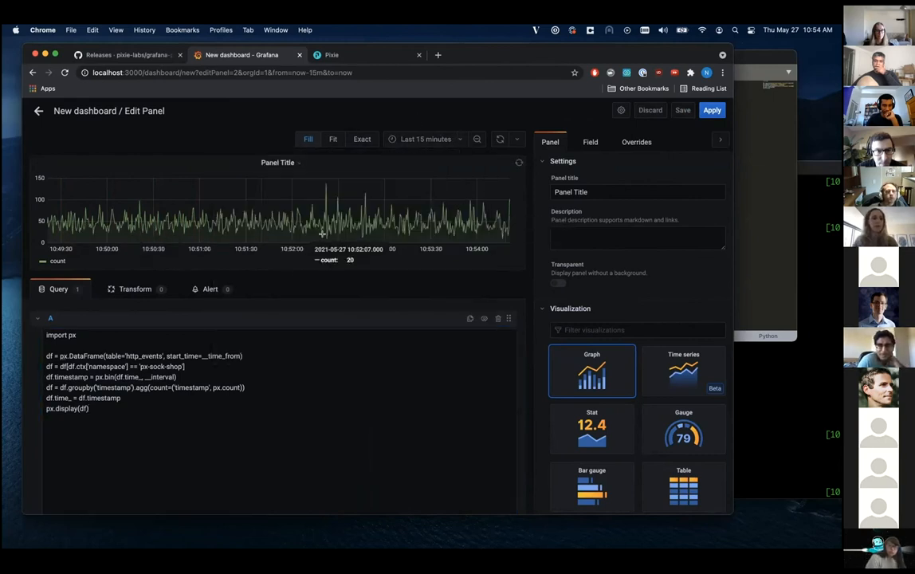
left_click(424, 139)
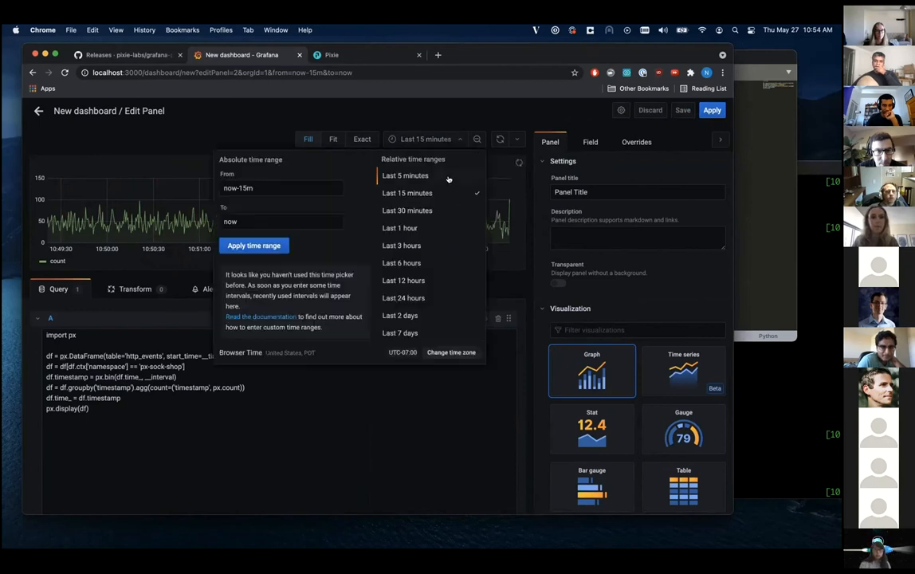
left_click(405, 176)
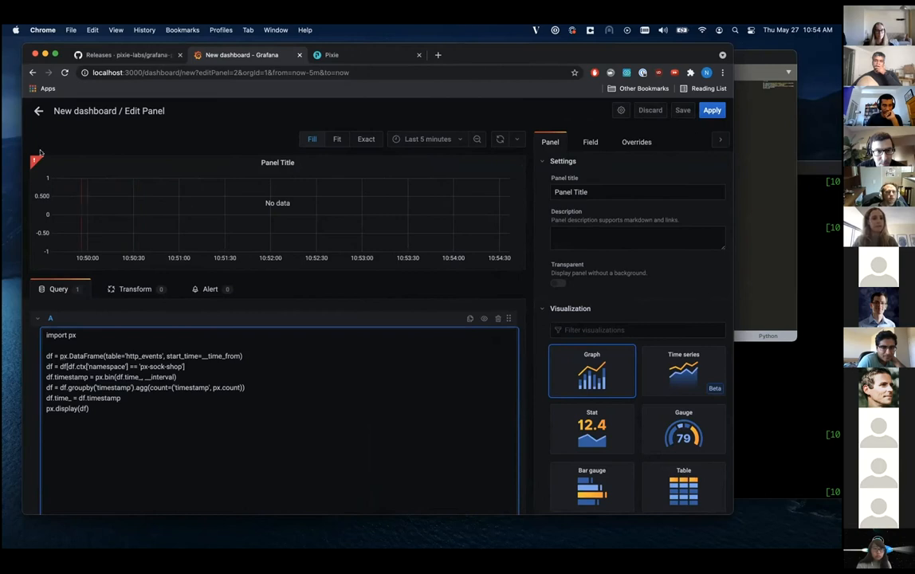
- Settle the panel's time range on the last 15 minutes
left_click(427, 139)
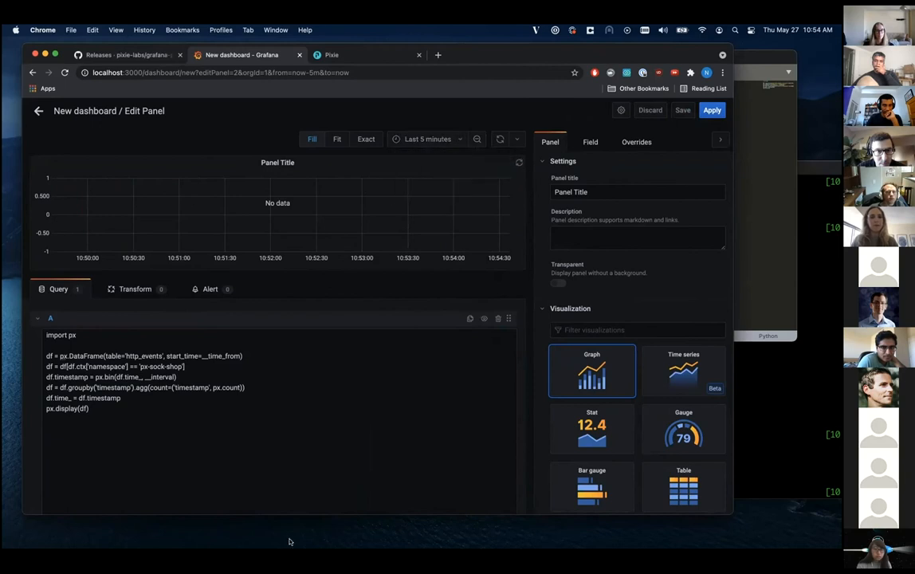
left_click(427, 139)
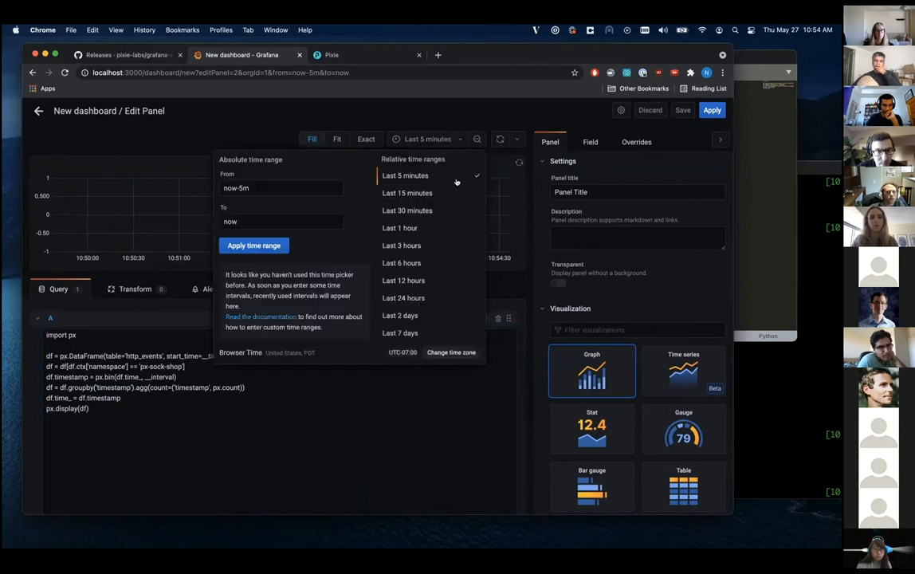
left_click(406, 193)
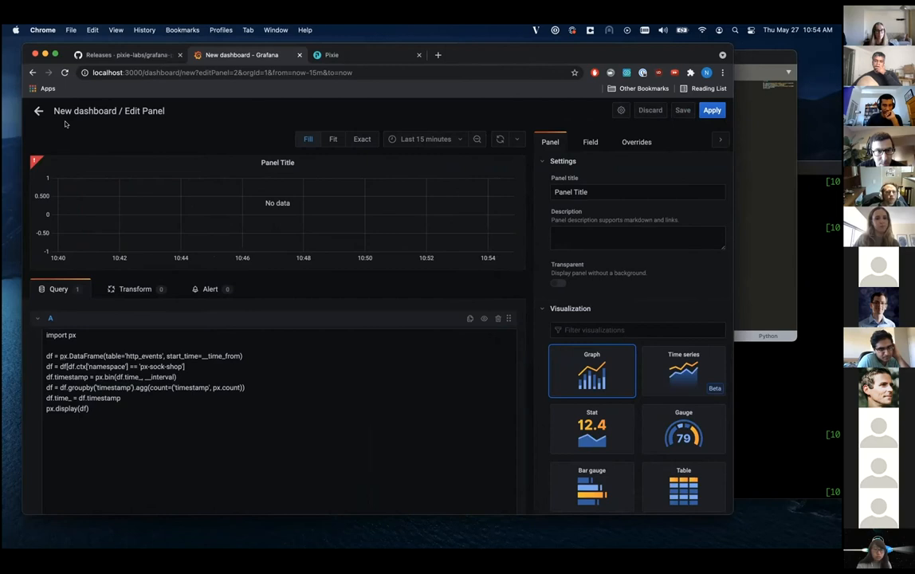
mouse_move(249, 408)
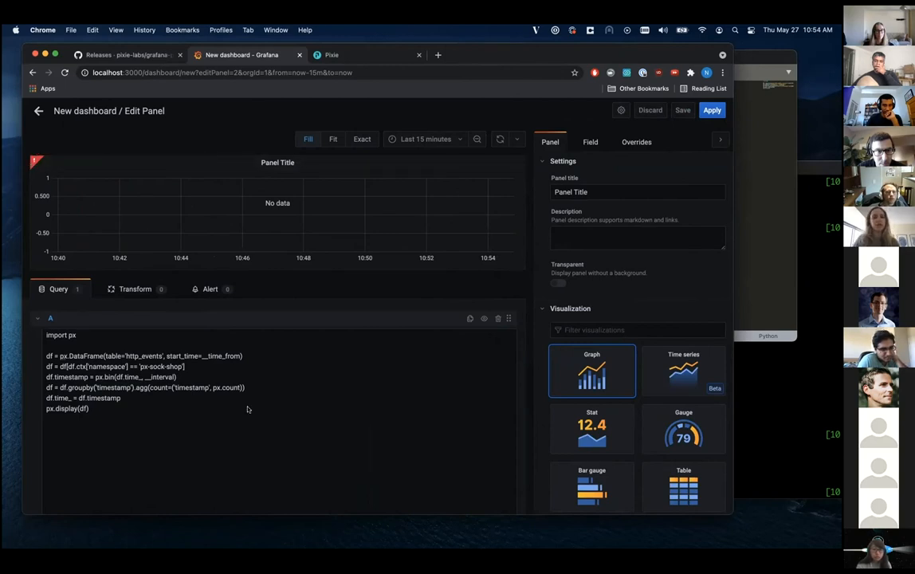
mouse_move(30, 549)
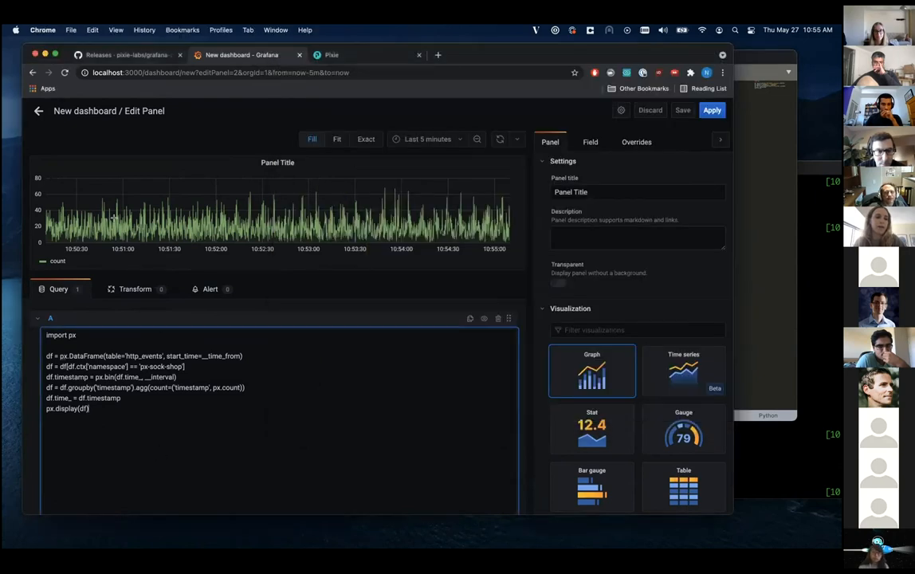
mouse_move(124, 220)
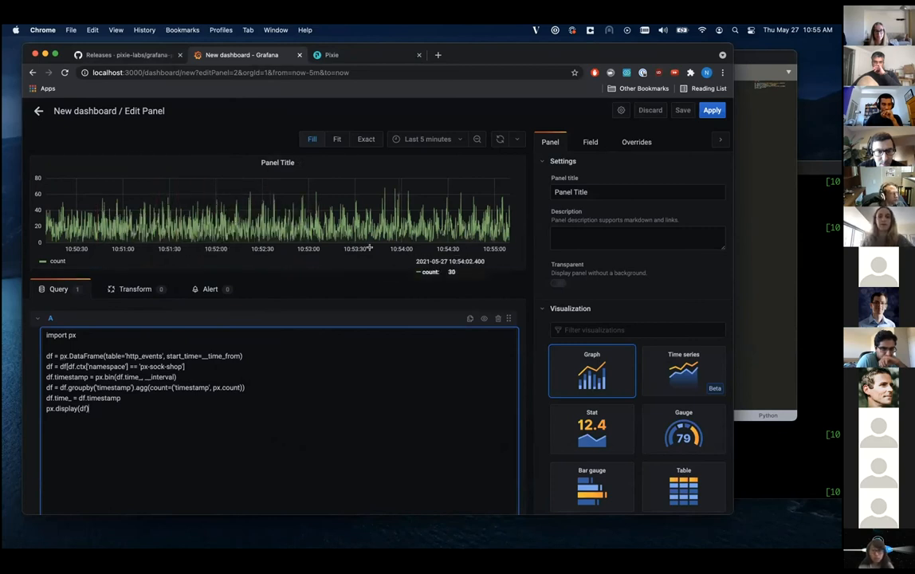
mouse_move(478, 210)
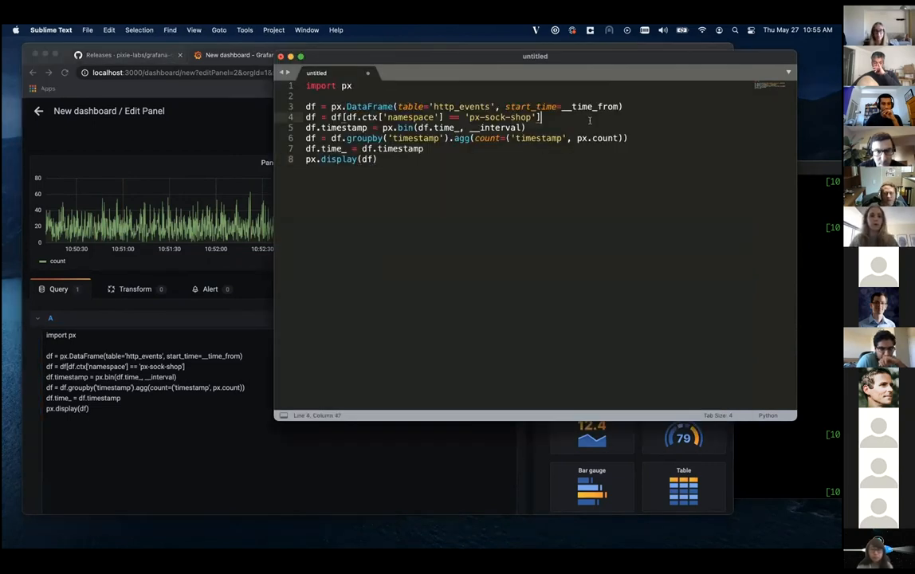
- Add df.service = df.ctx['service'] to pull each event's service into a column
type("df.service = df.ctx['s")
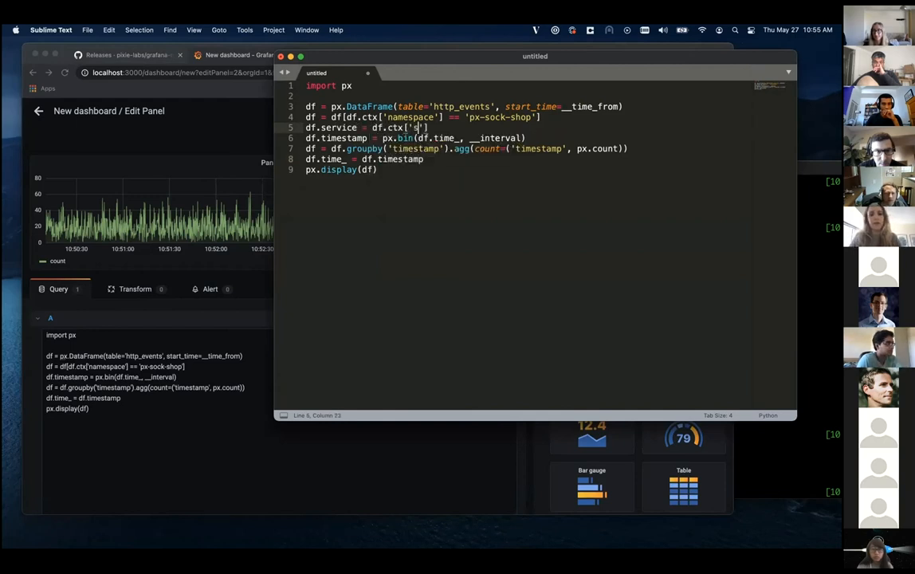
type("ervice")
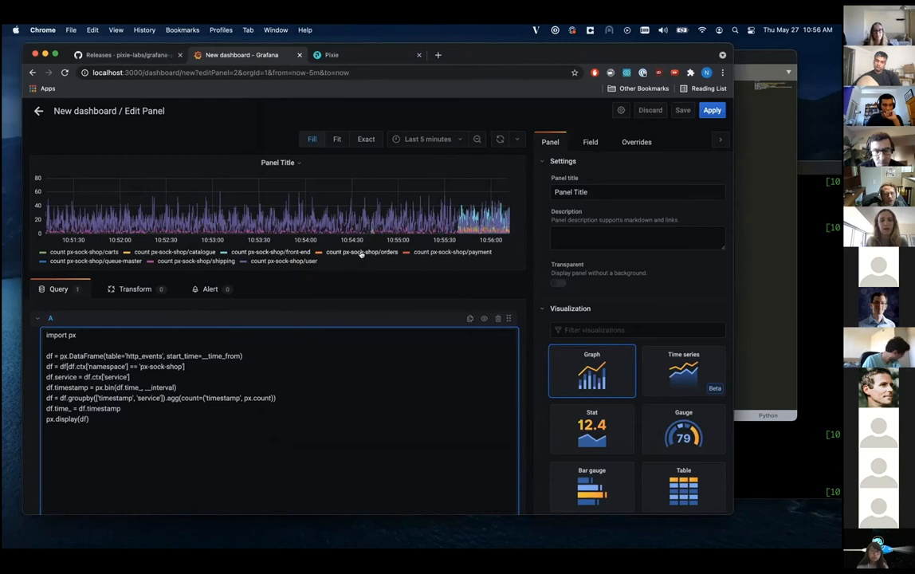
mouse_move(185, 239)
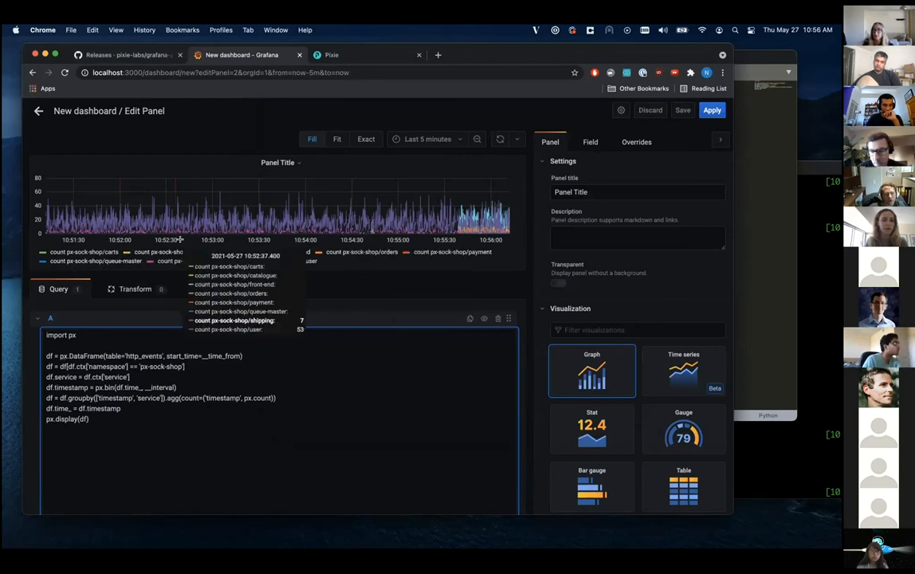
mouse_move(454, 252)
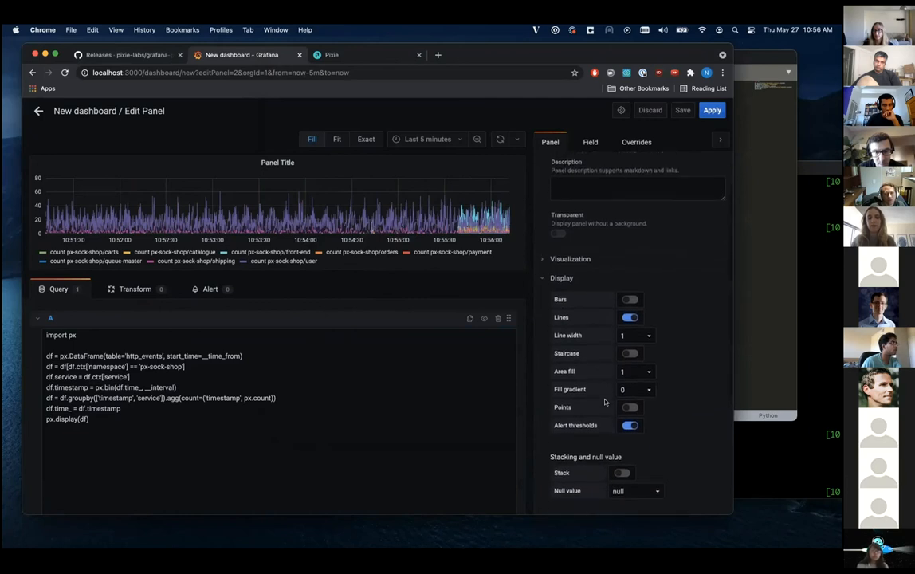
- Try Bars on then off in Display options and apply the per-service graph
left_click(630, 300)
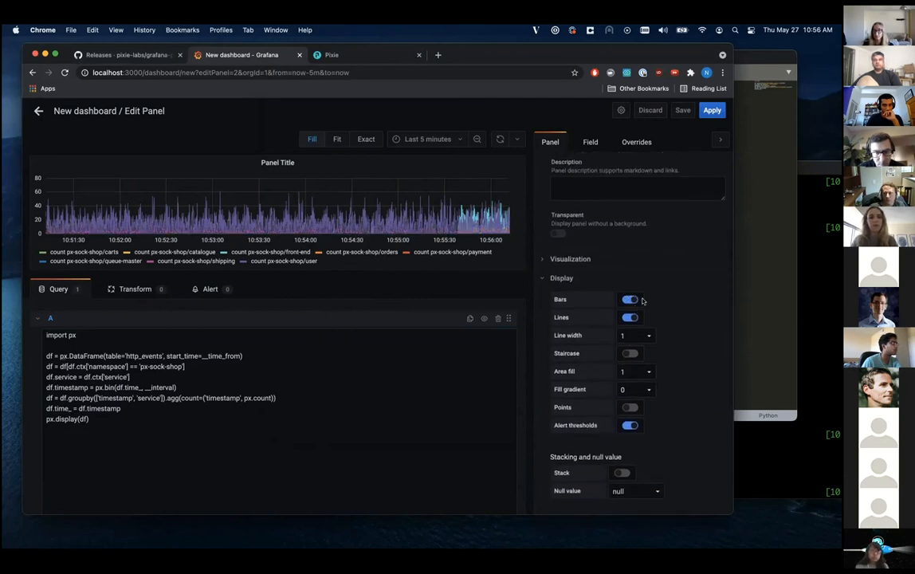
left_click(630, 299)
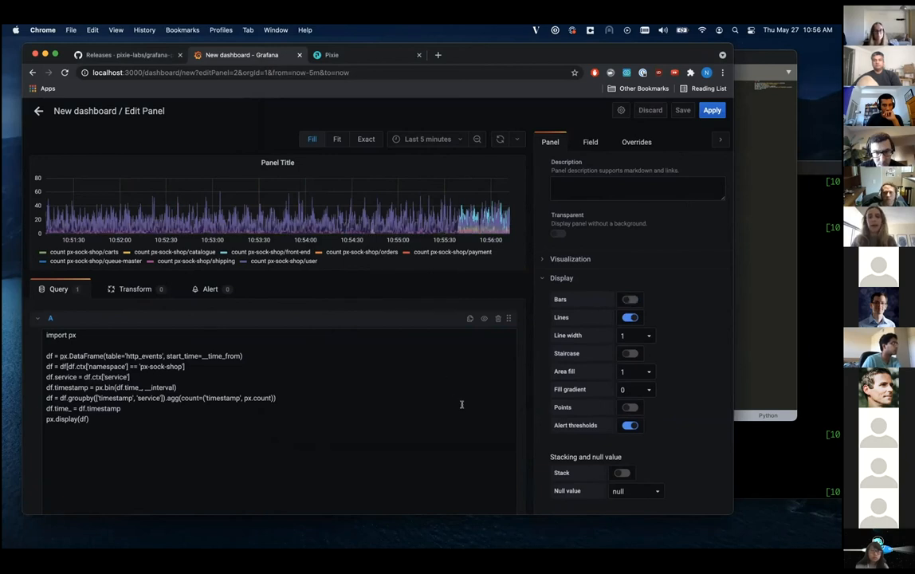
mouse_move(399, 338)
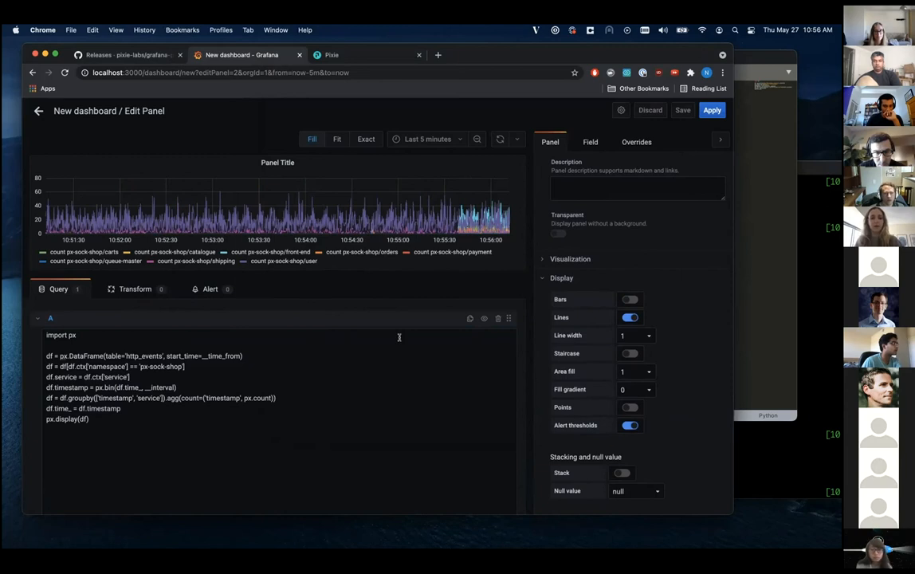
mouse_move(341, 305)
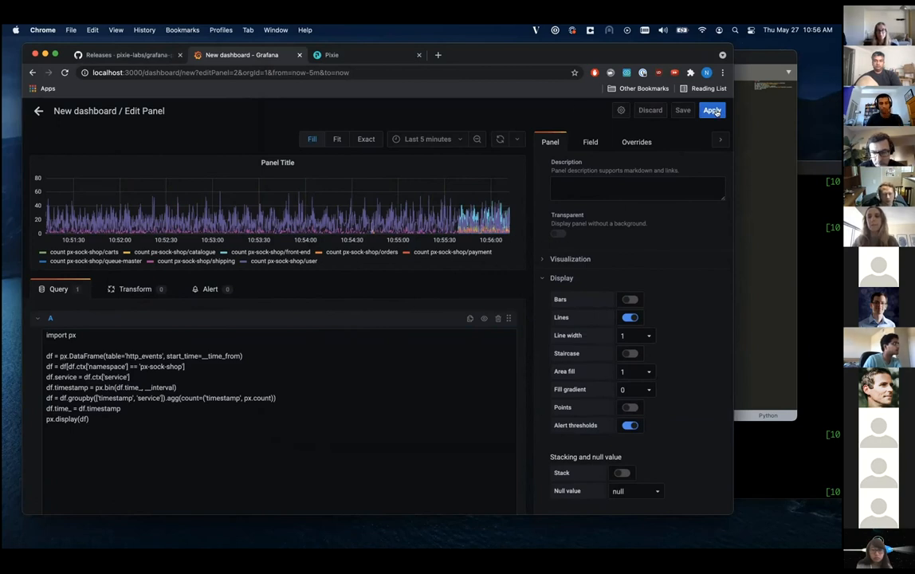
left_click(711, 110)
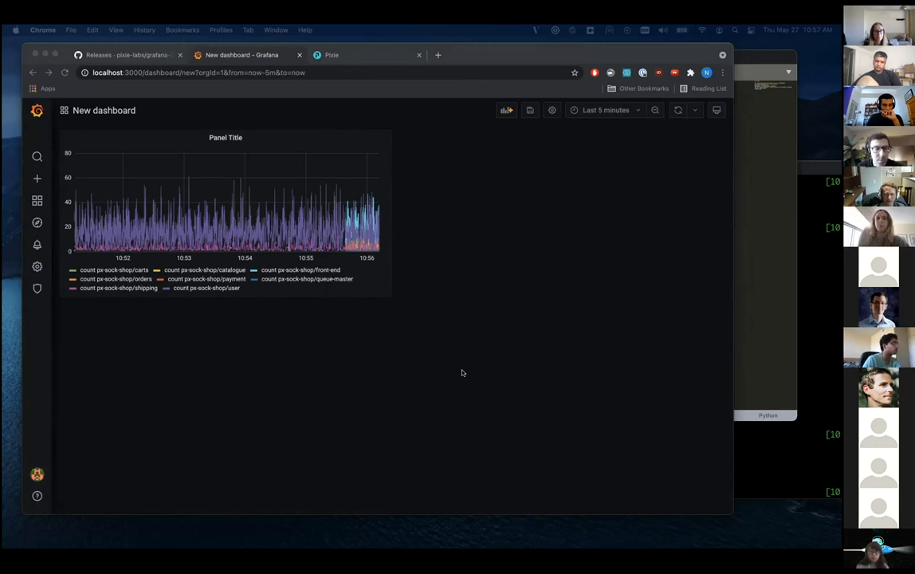
mouse_move(507, 110)
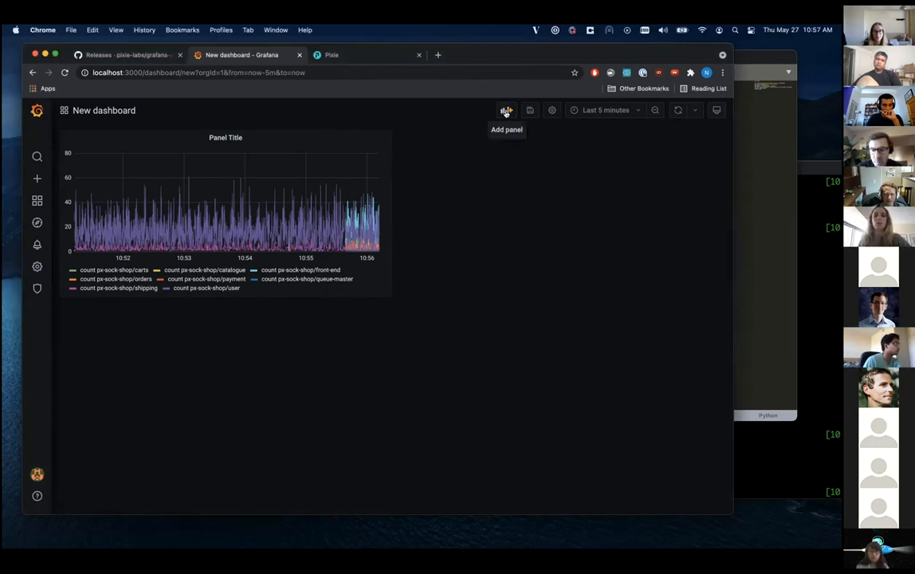
- Start adding a new panel from the dashboard toolbar
left_click(507, 110)
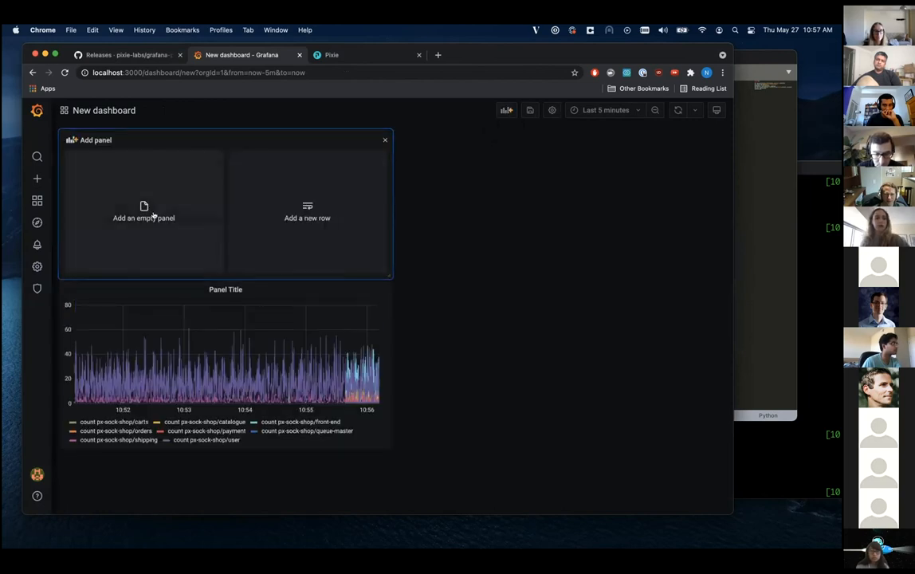
- Create an empty panel as a Table of clustered catalogue endpoints and apply it
left_click(144, 210)
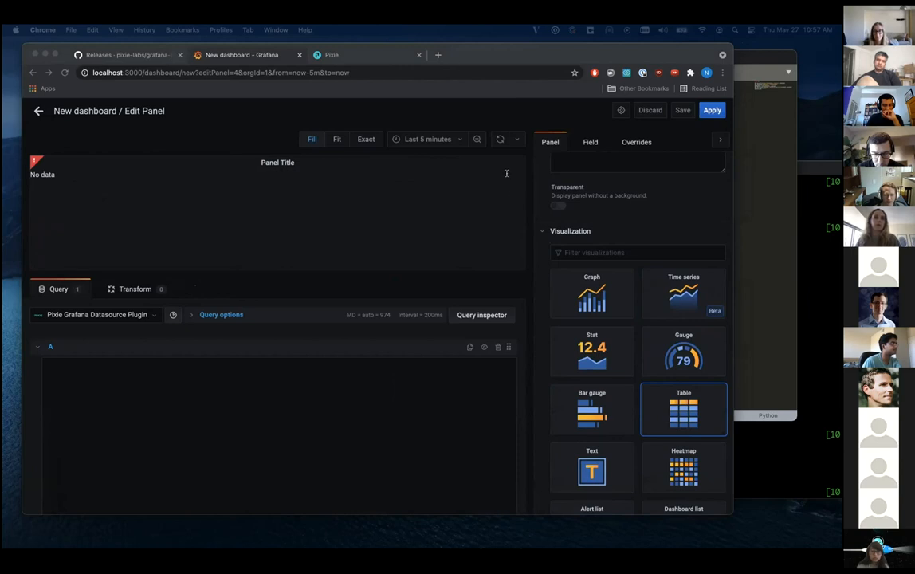
mouse_move(140, 401)
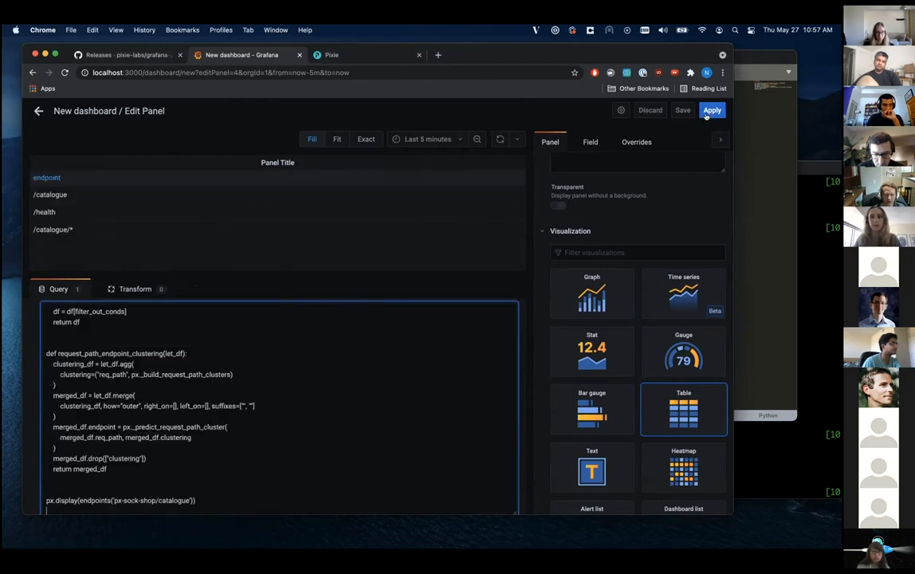
left_click(711, 110)
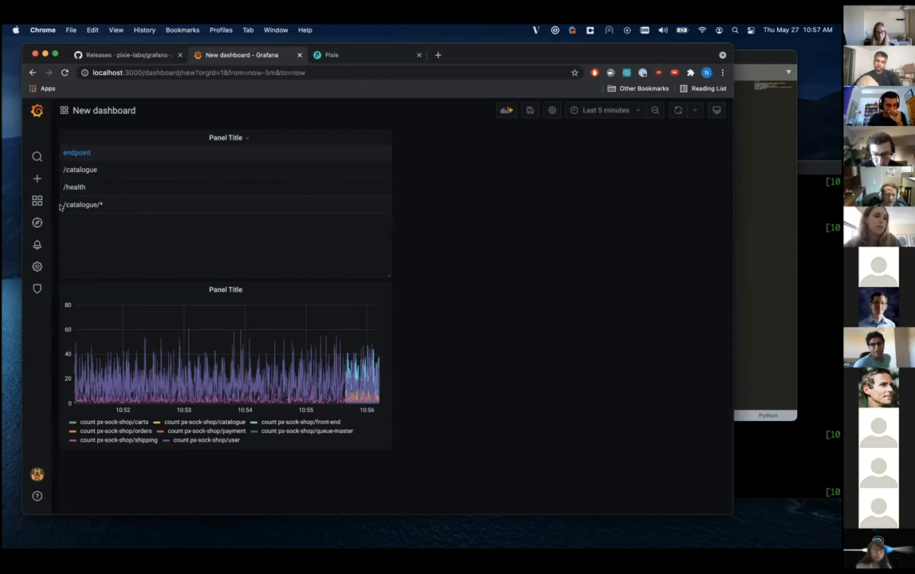
mouse_move(84, 211)
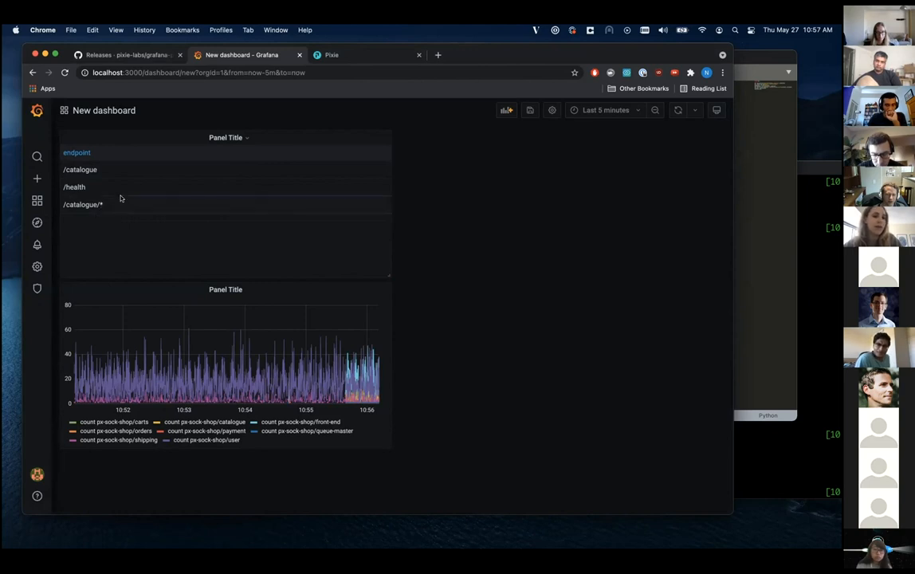
double_click(82, 204)
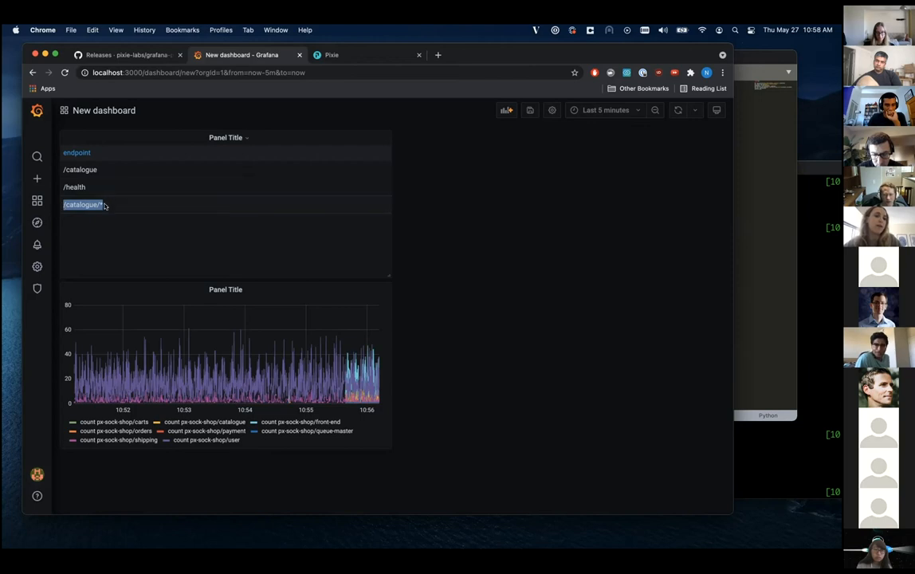
left_click(83, 204)
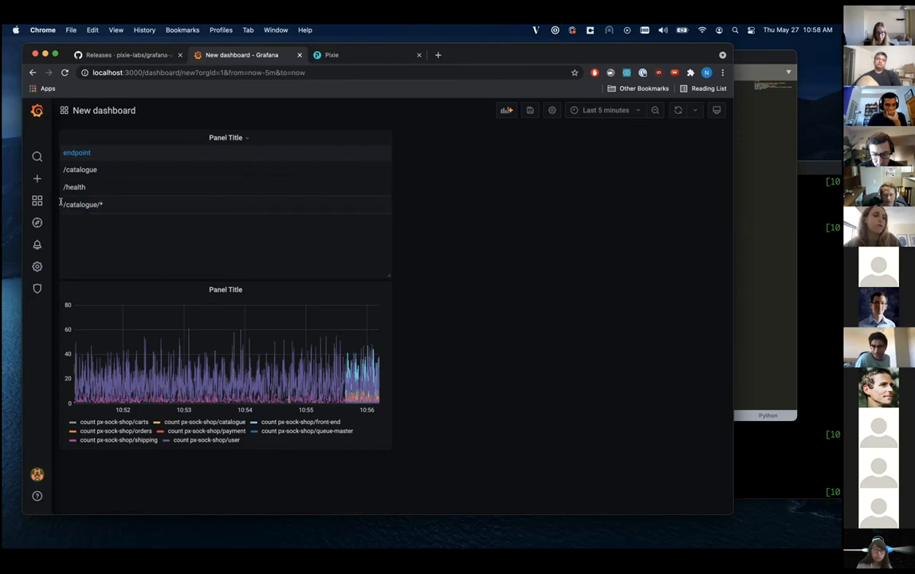
double_click(83, 204)
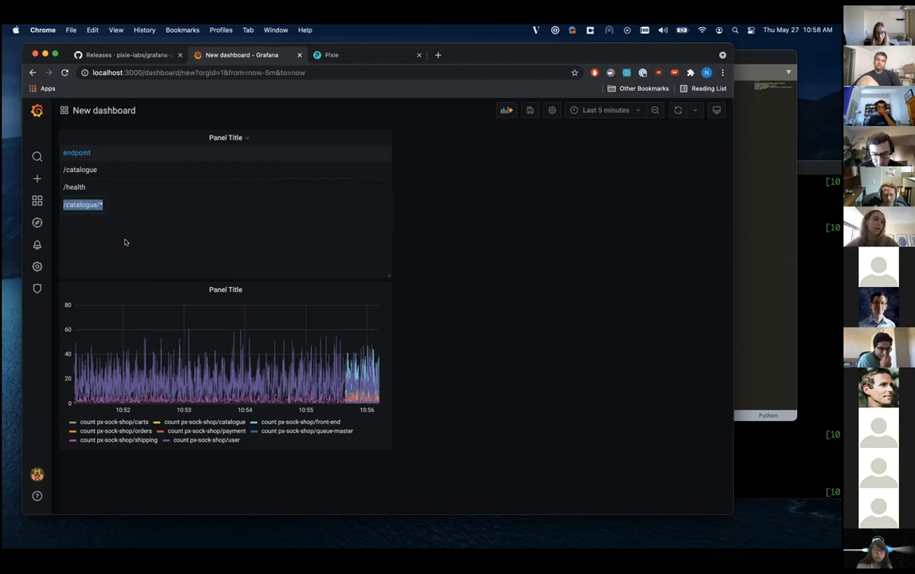
mouse_move(488, 38)
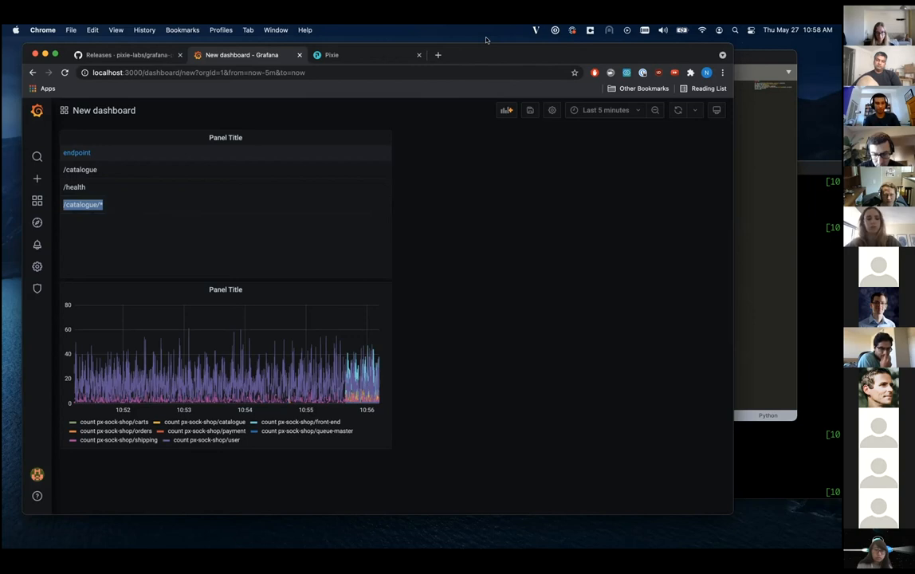
mouse_move(507, 110)
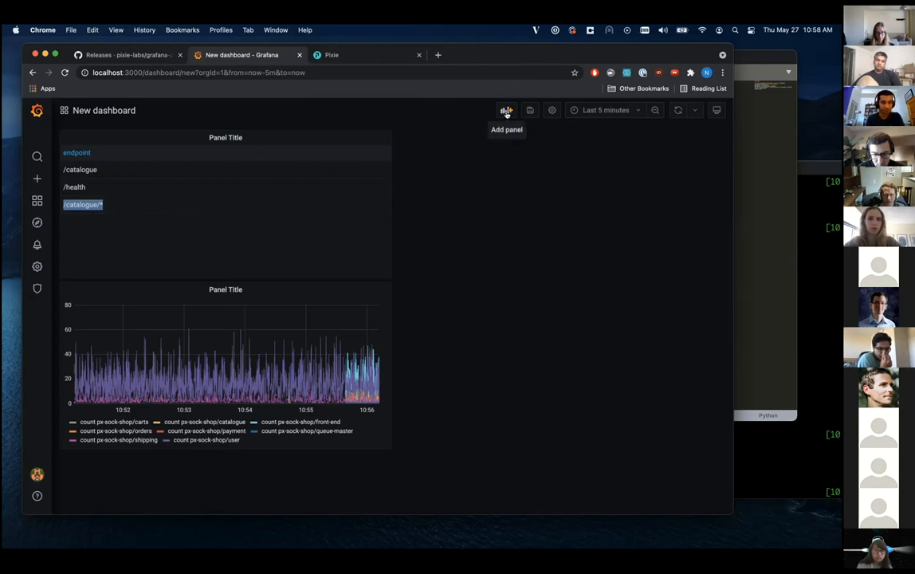
mouse_move(242, 319)
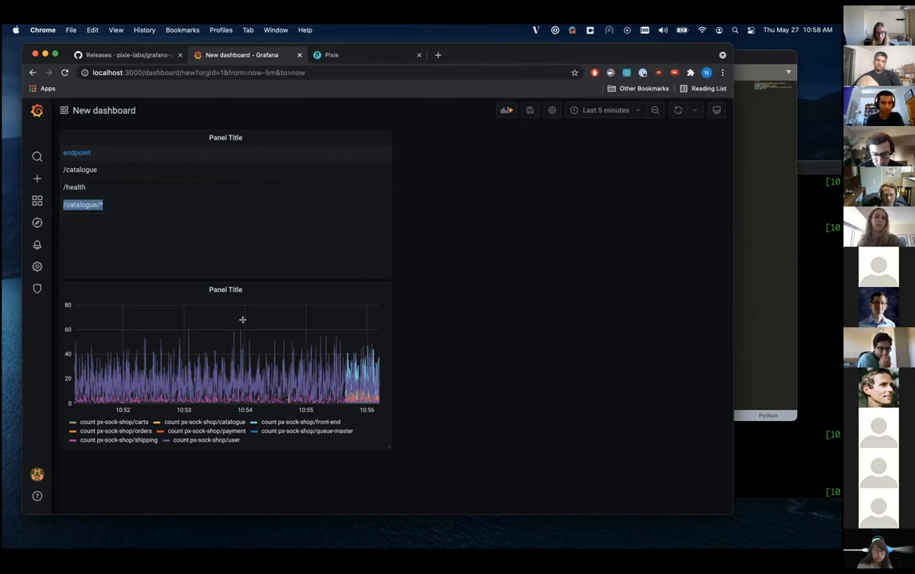
mouse_move(83, 167)
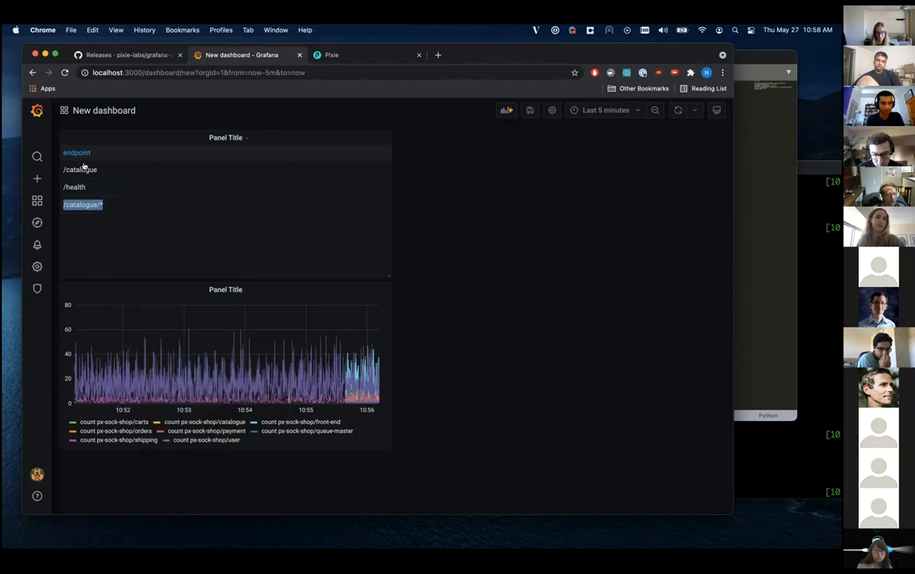
mouse_move(348, 95)
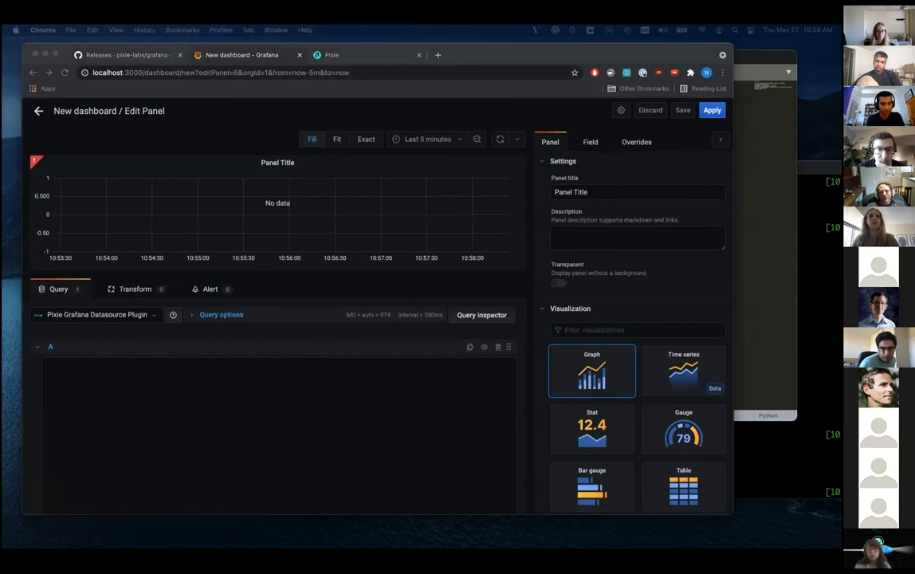
- Add an empty Graph panel for p50 and p99 latency per catalogue endpoint
left_click(182, 419)
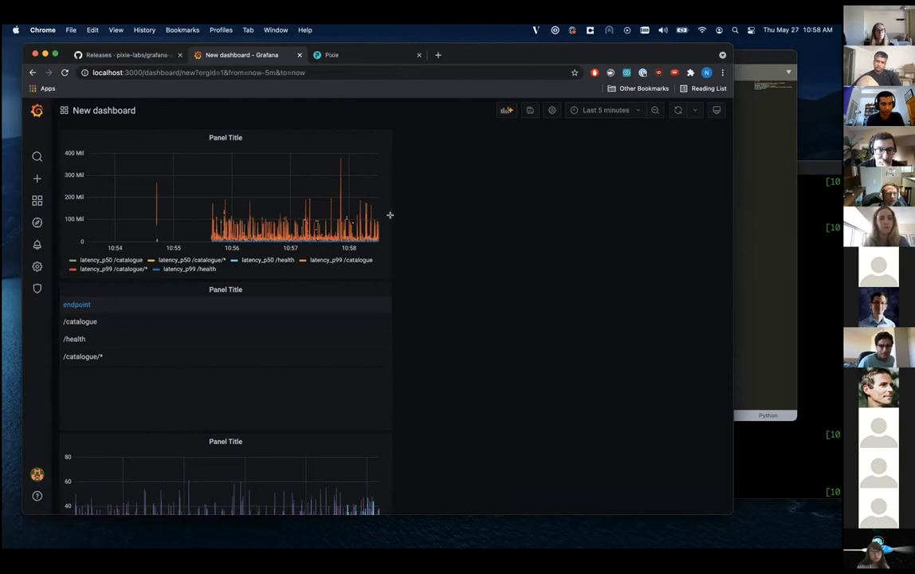
mouse_move(250, 268)
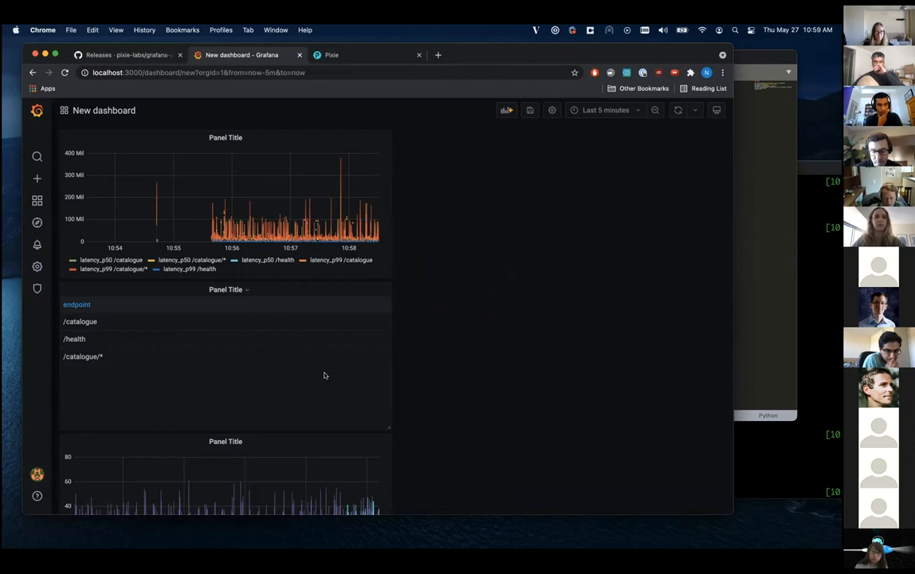
mouse_move(389, 258)
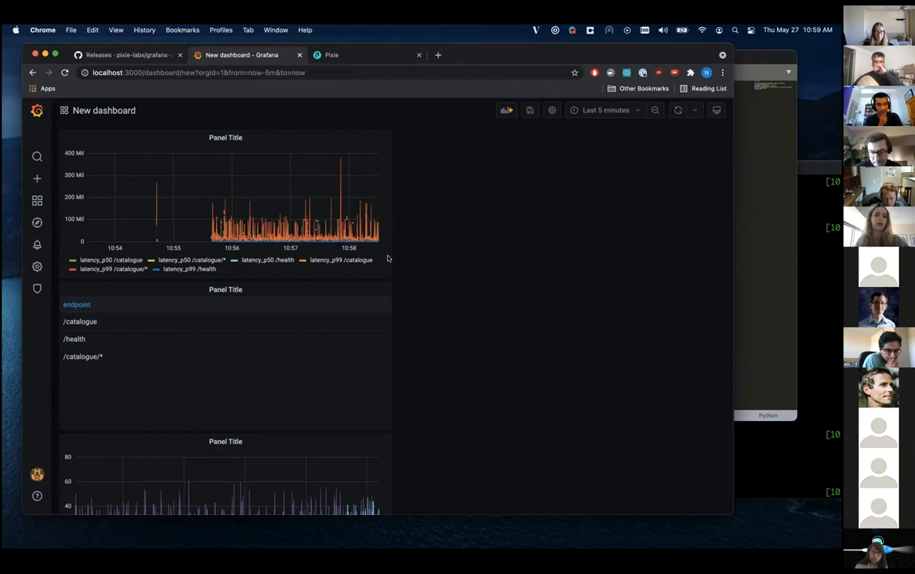
mouse_move(428, 239)
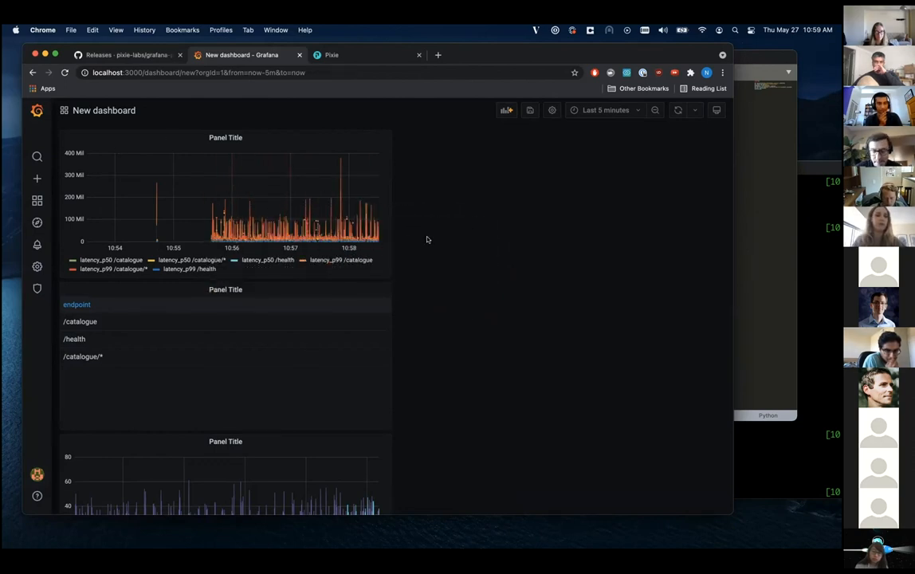